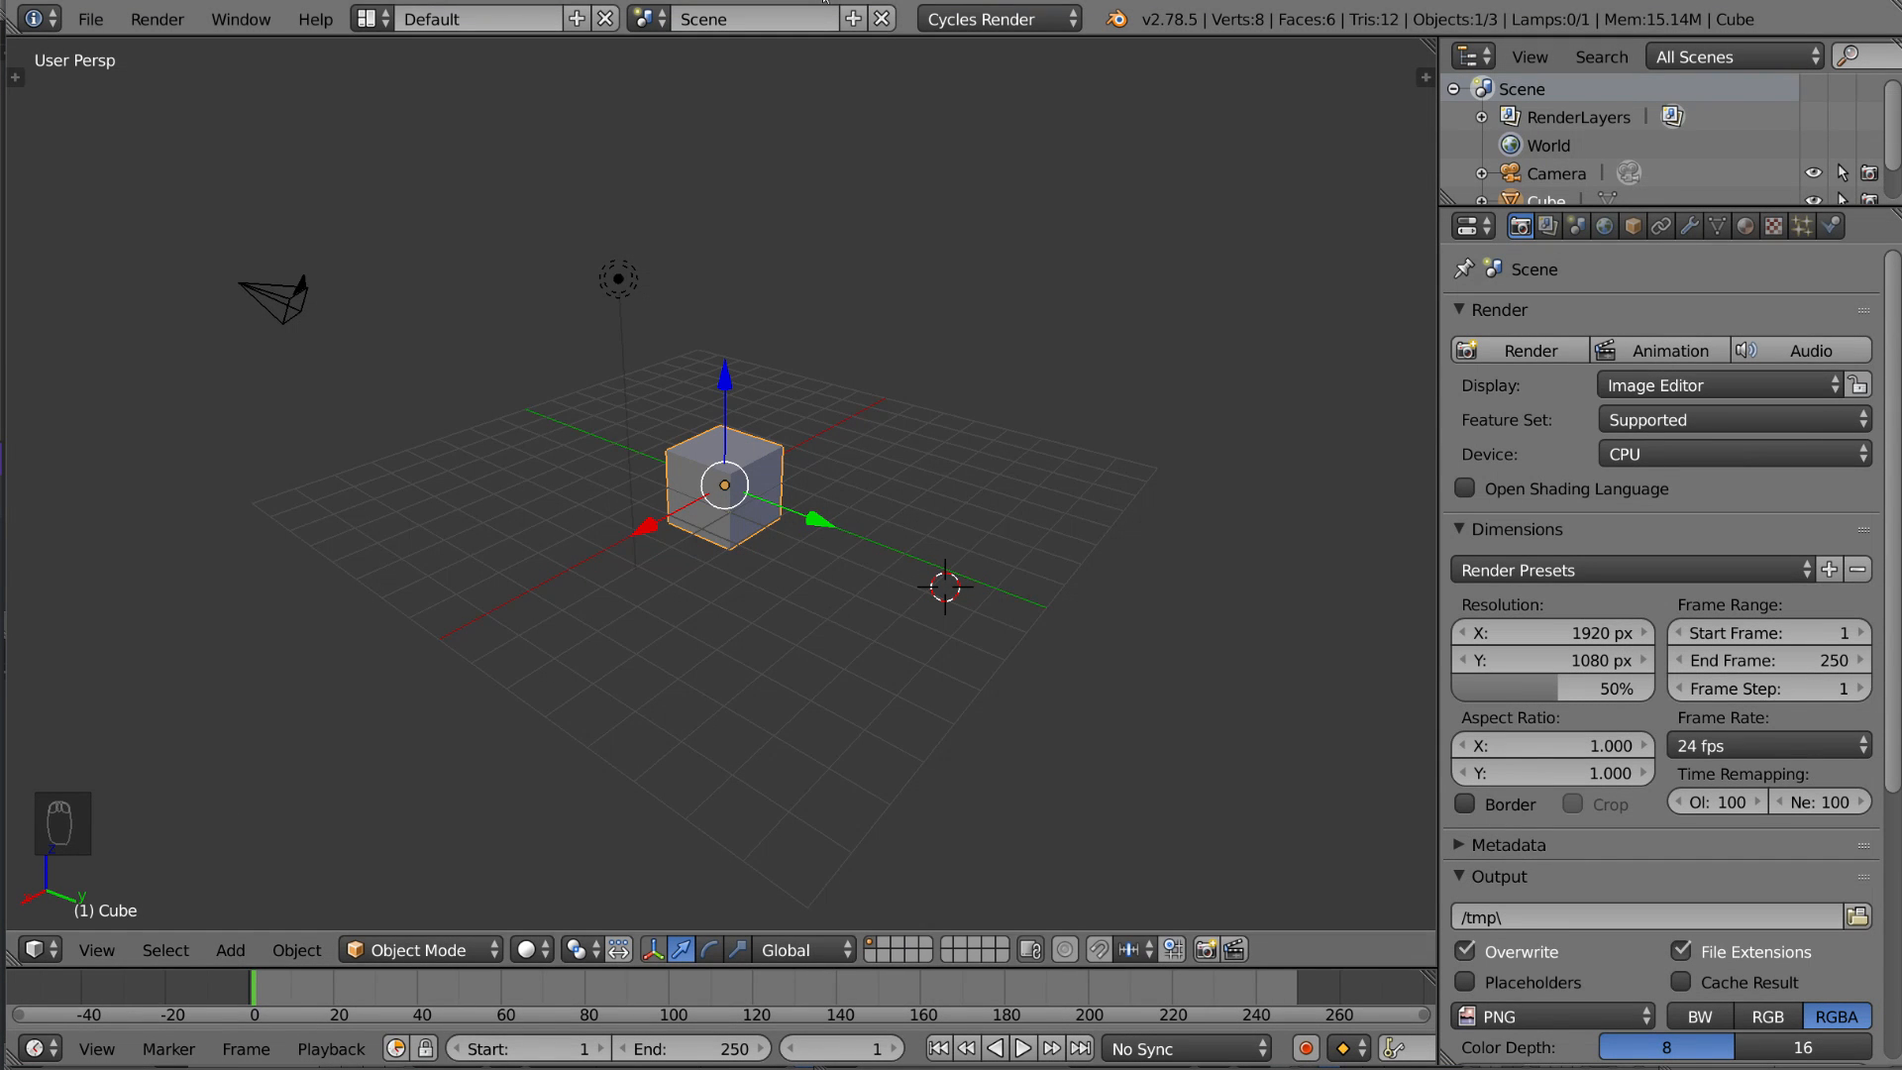
Switch the default cube into Edit Mode and start the Knife tool.
{"action": "key", "text": "Tab"}
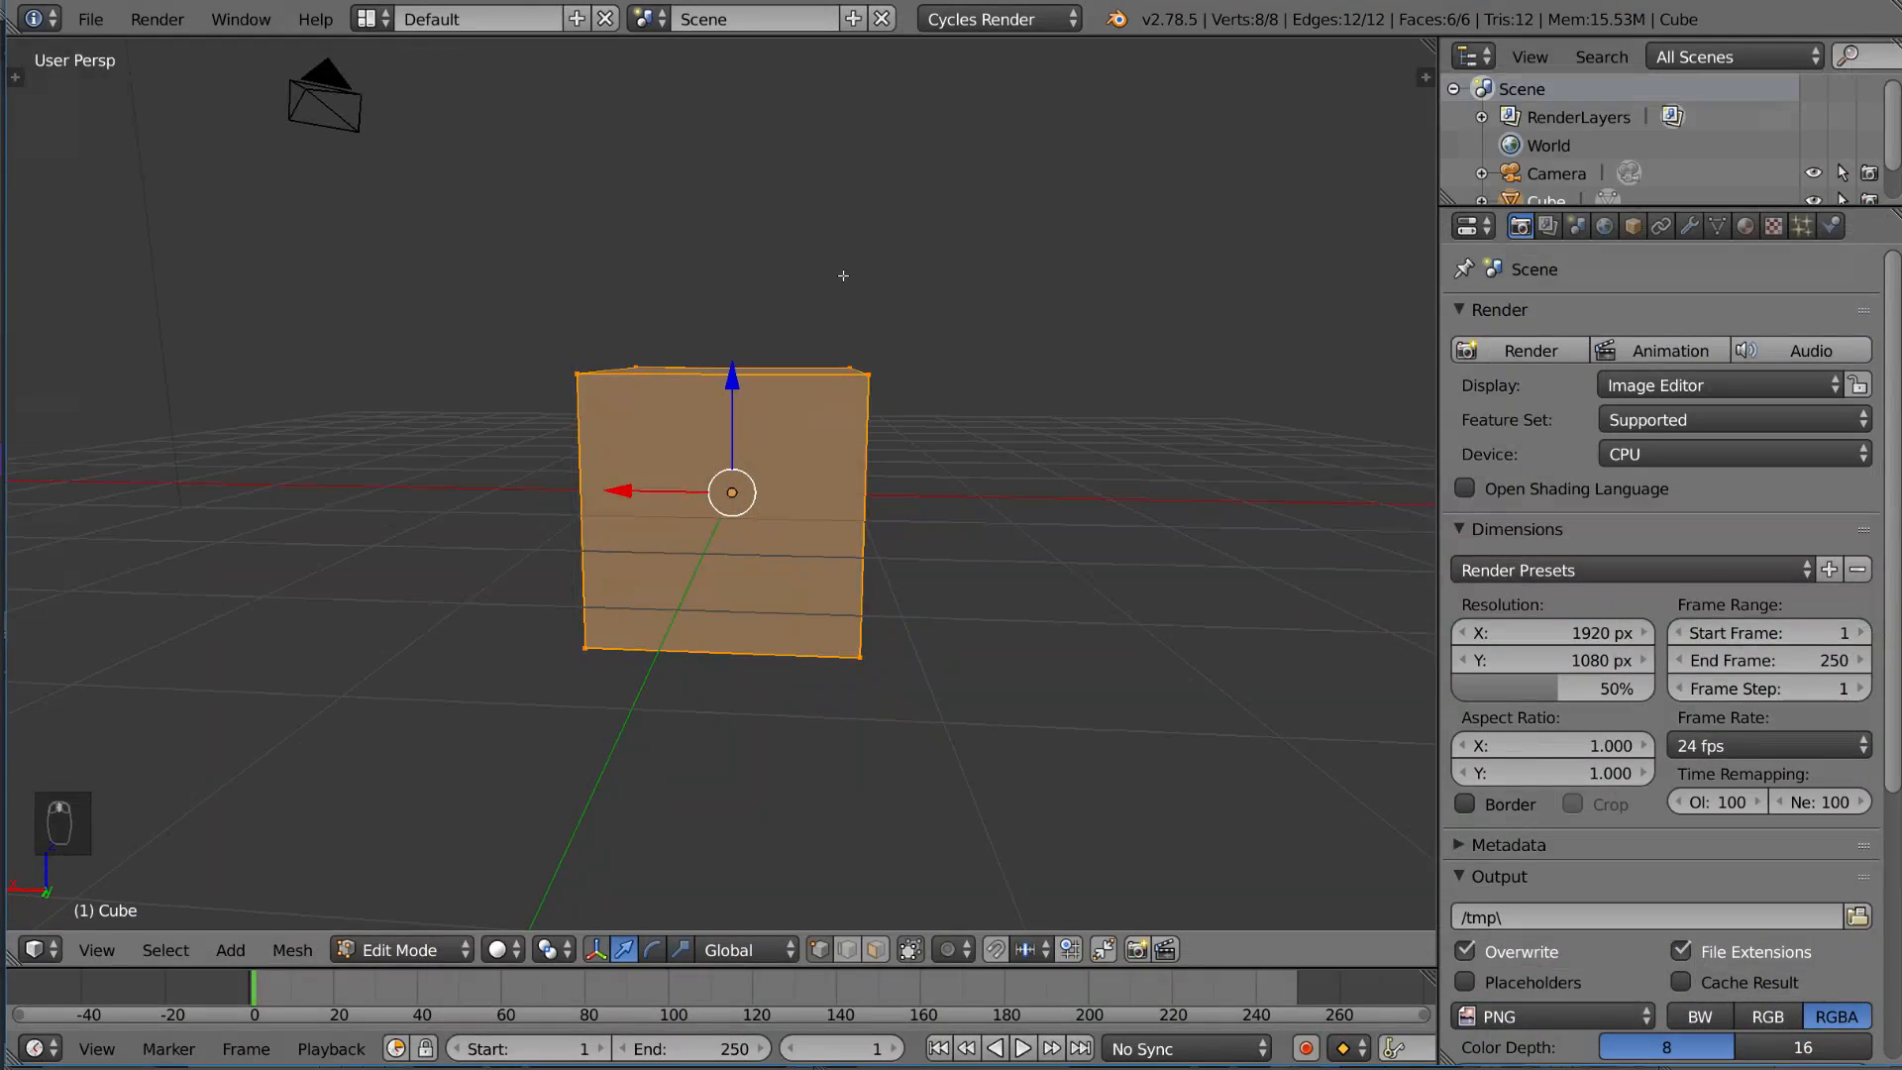
{"action": "key", "text": "k"}
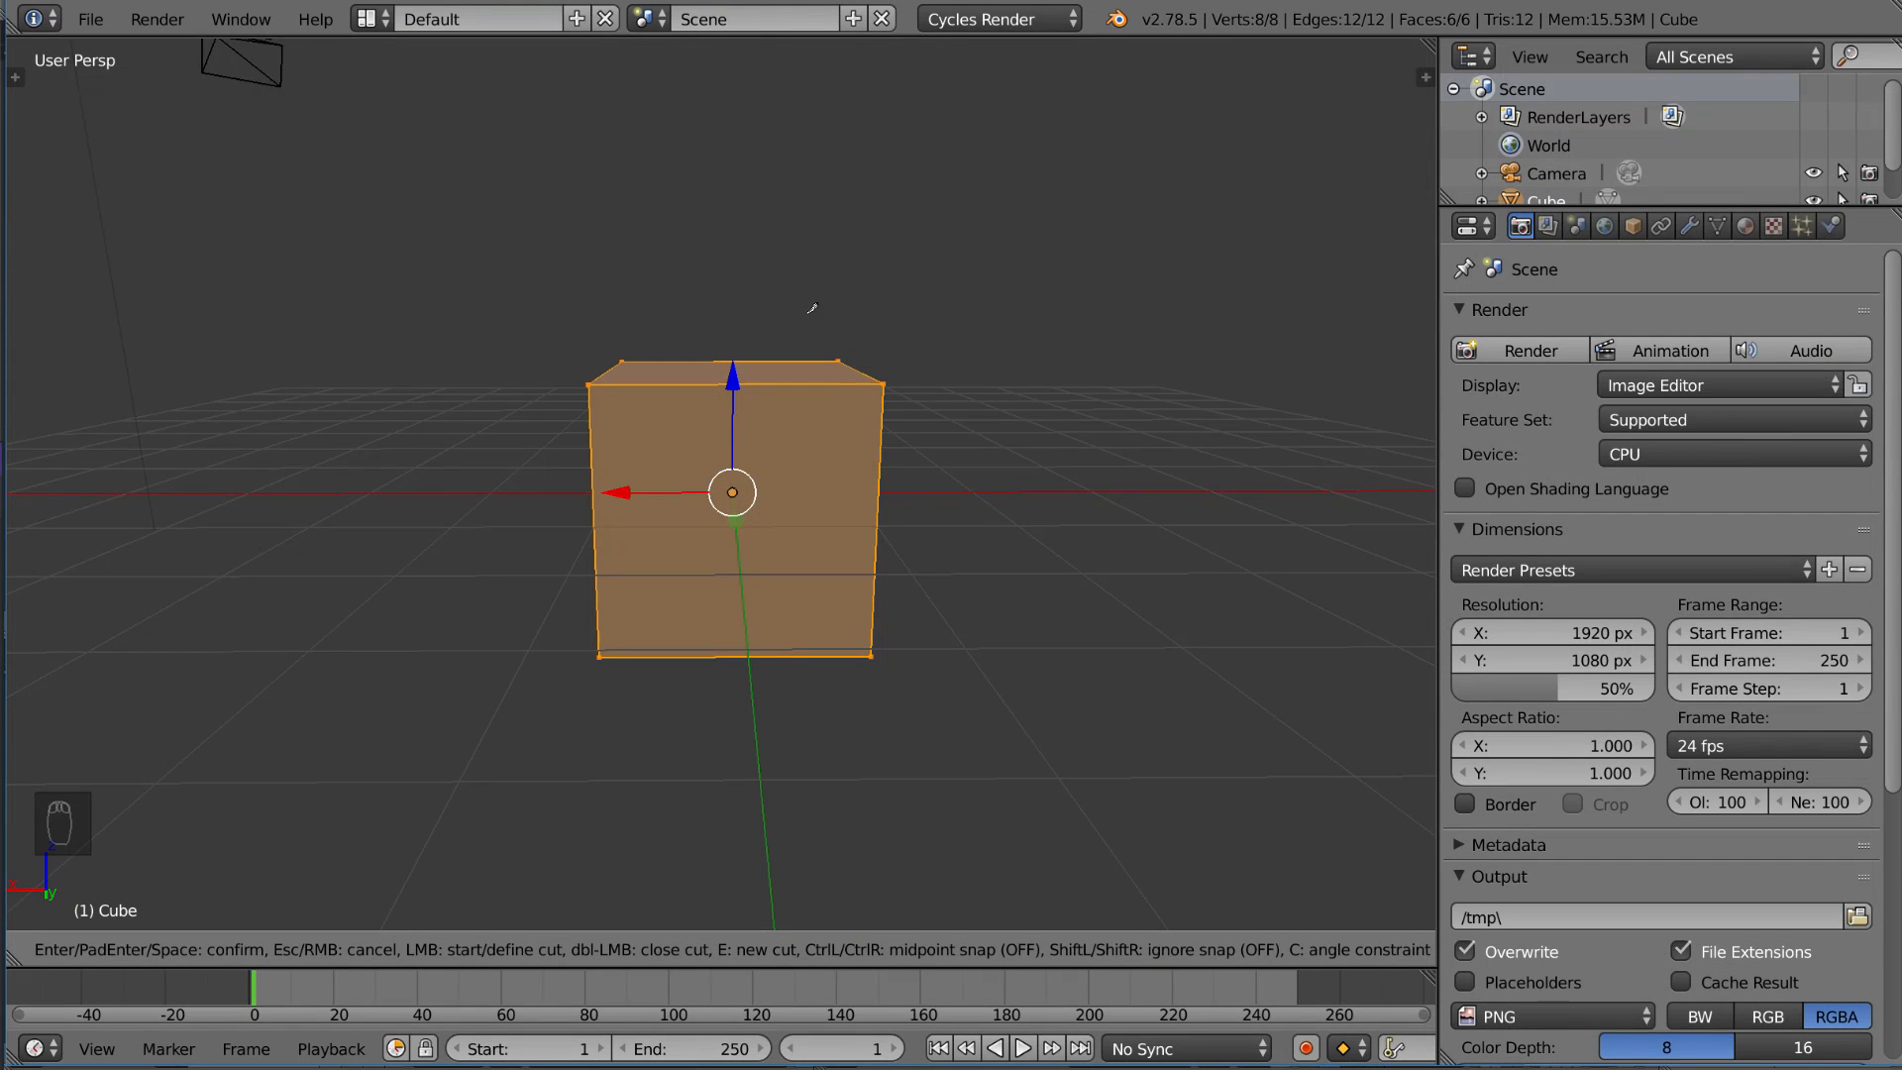
{"action": "mouse_move", "coordinate": [875, 257]}
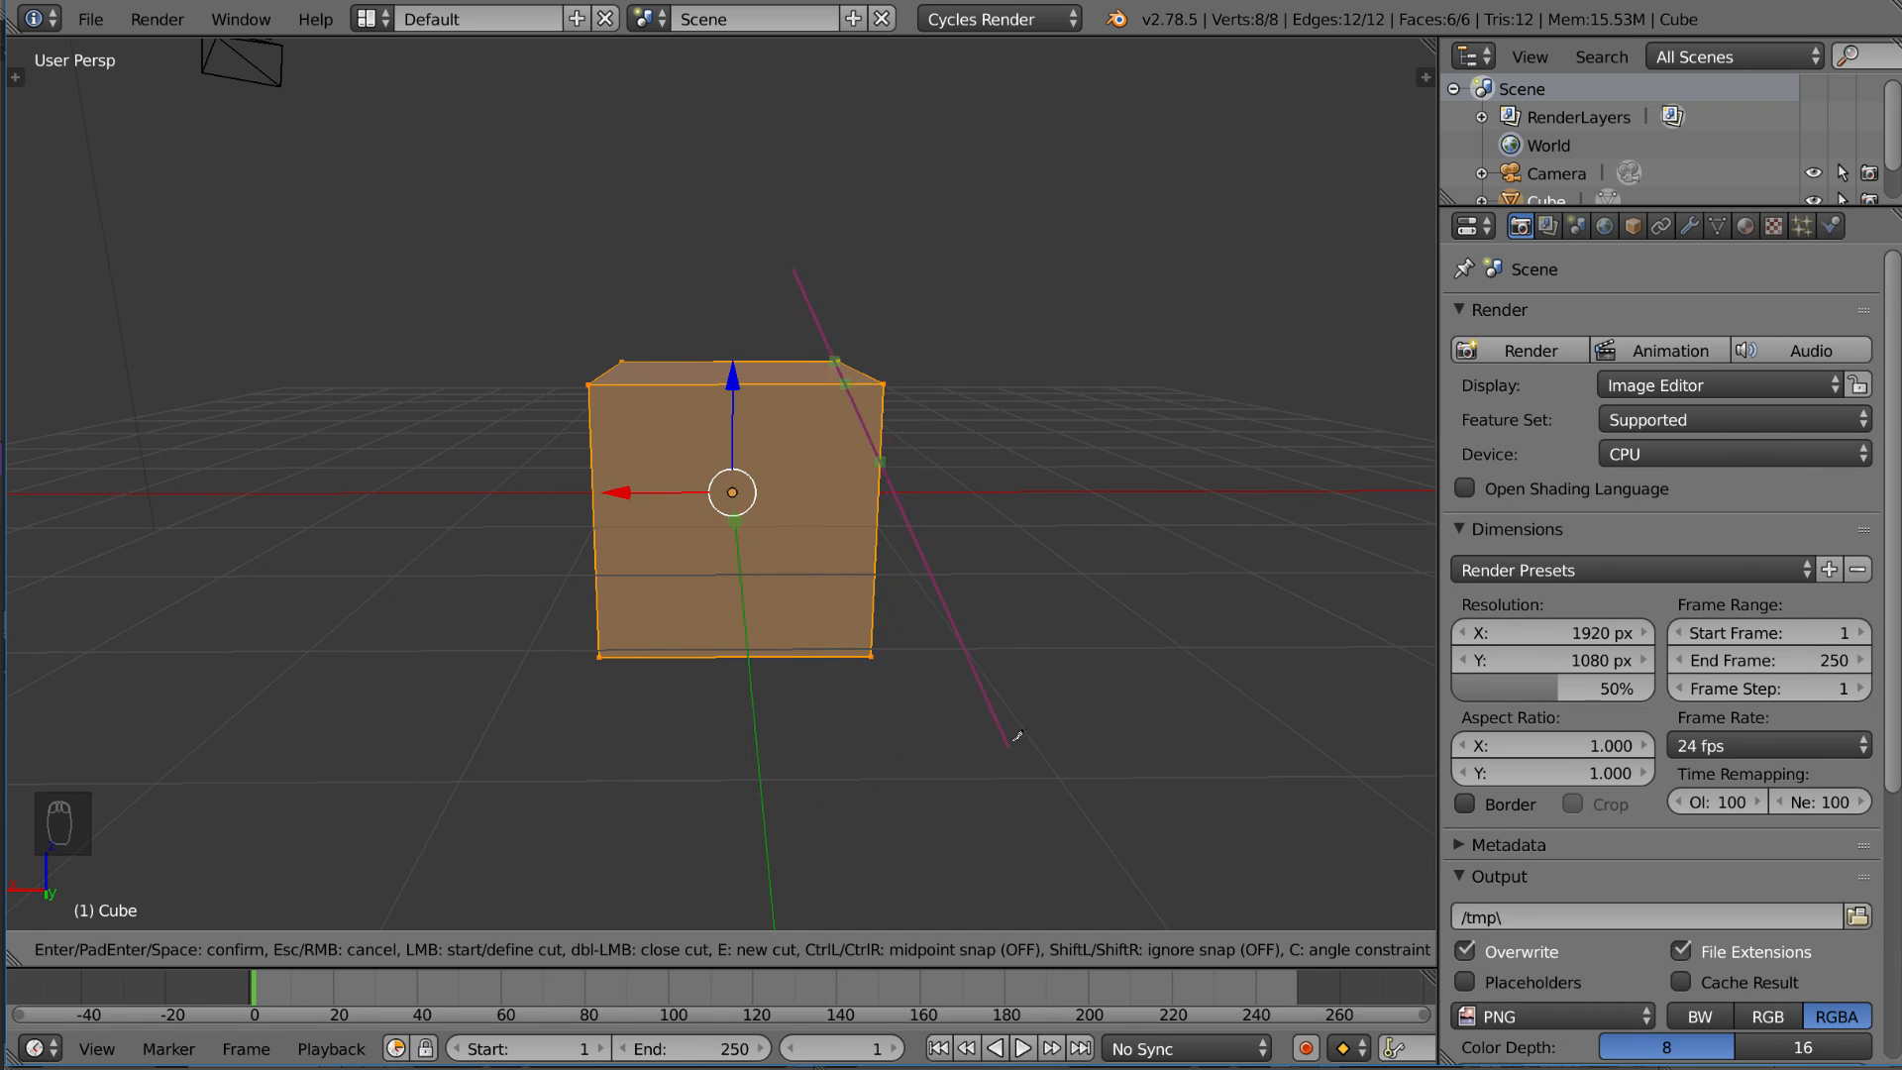
{"action": "mouse_move", "coordinate": [295, 594]}
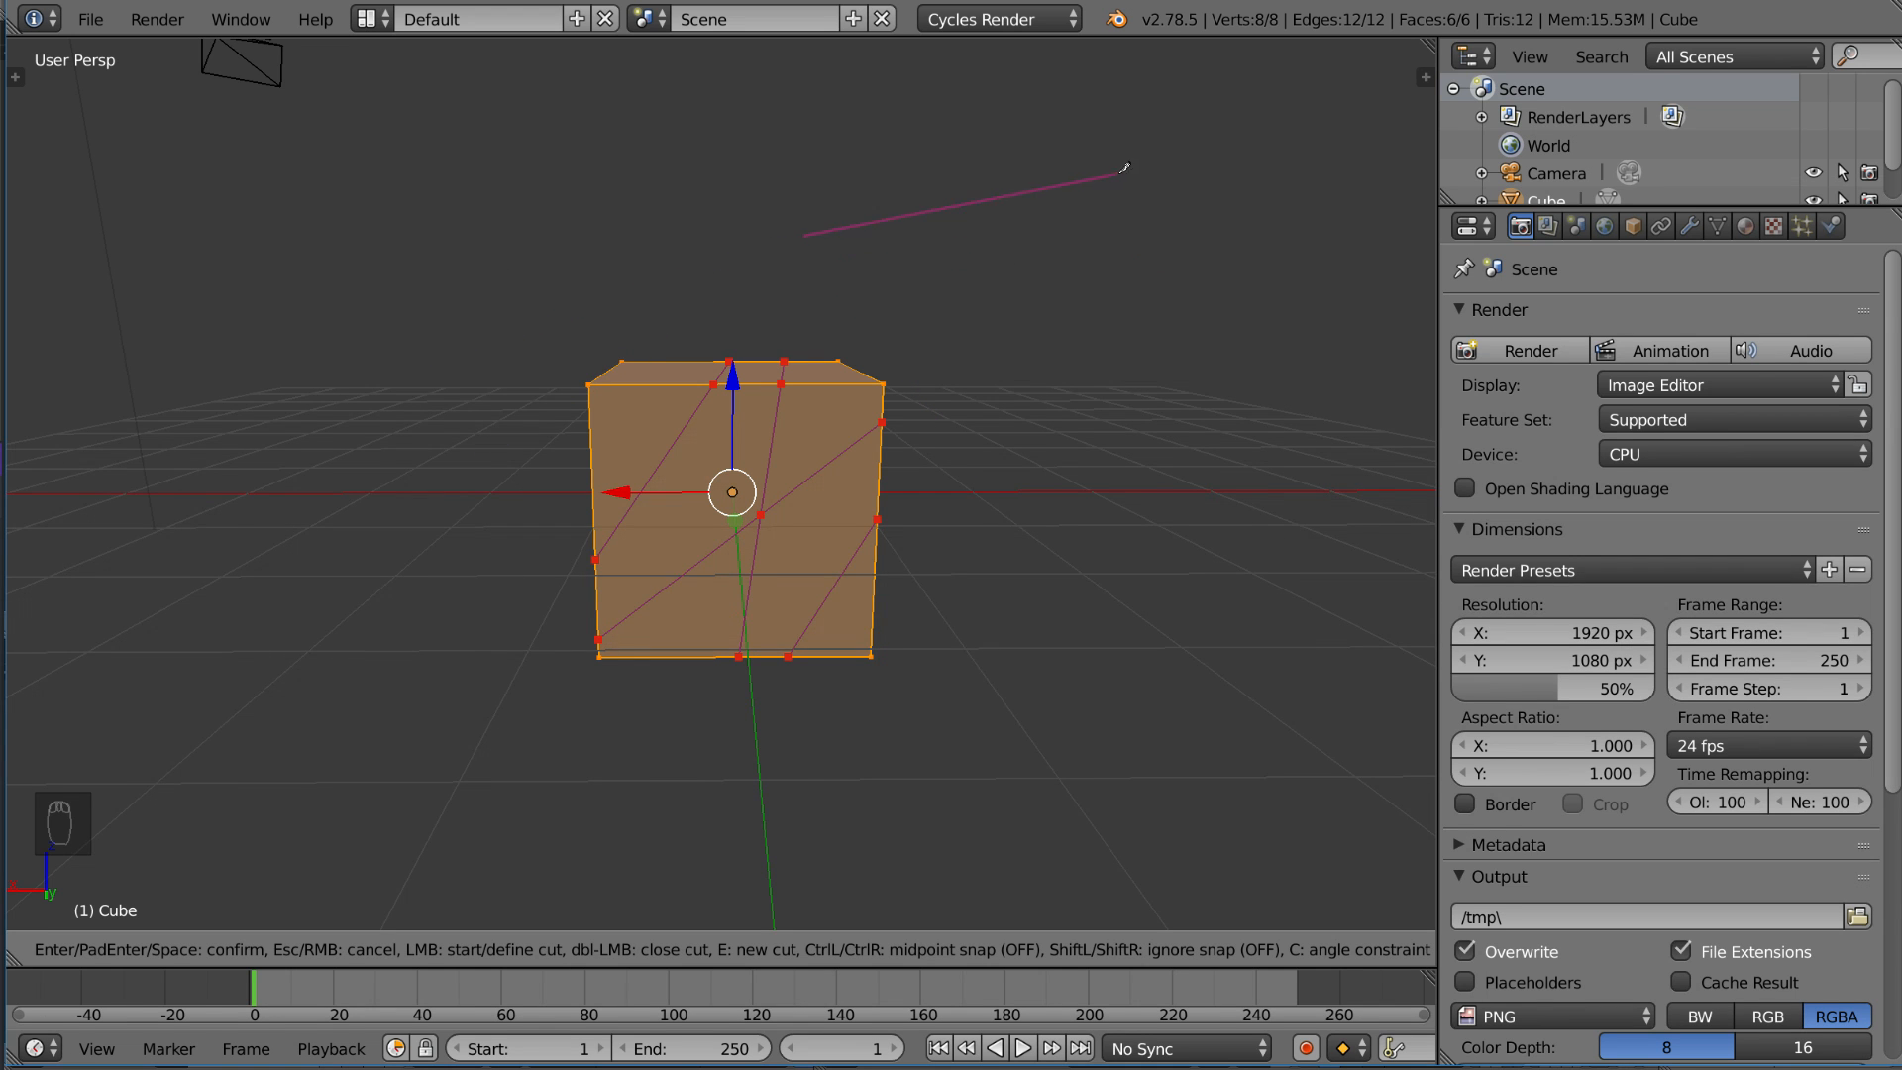
{"action": "mouse_move", "coordinate": [1071, 228]}
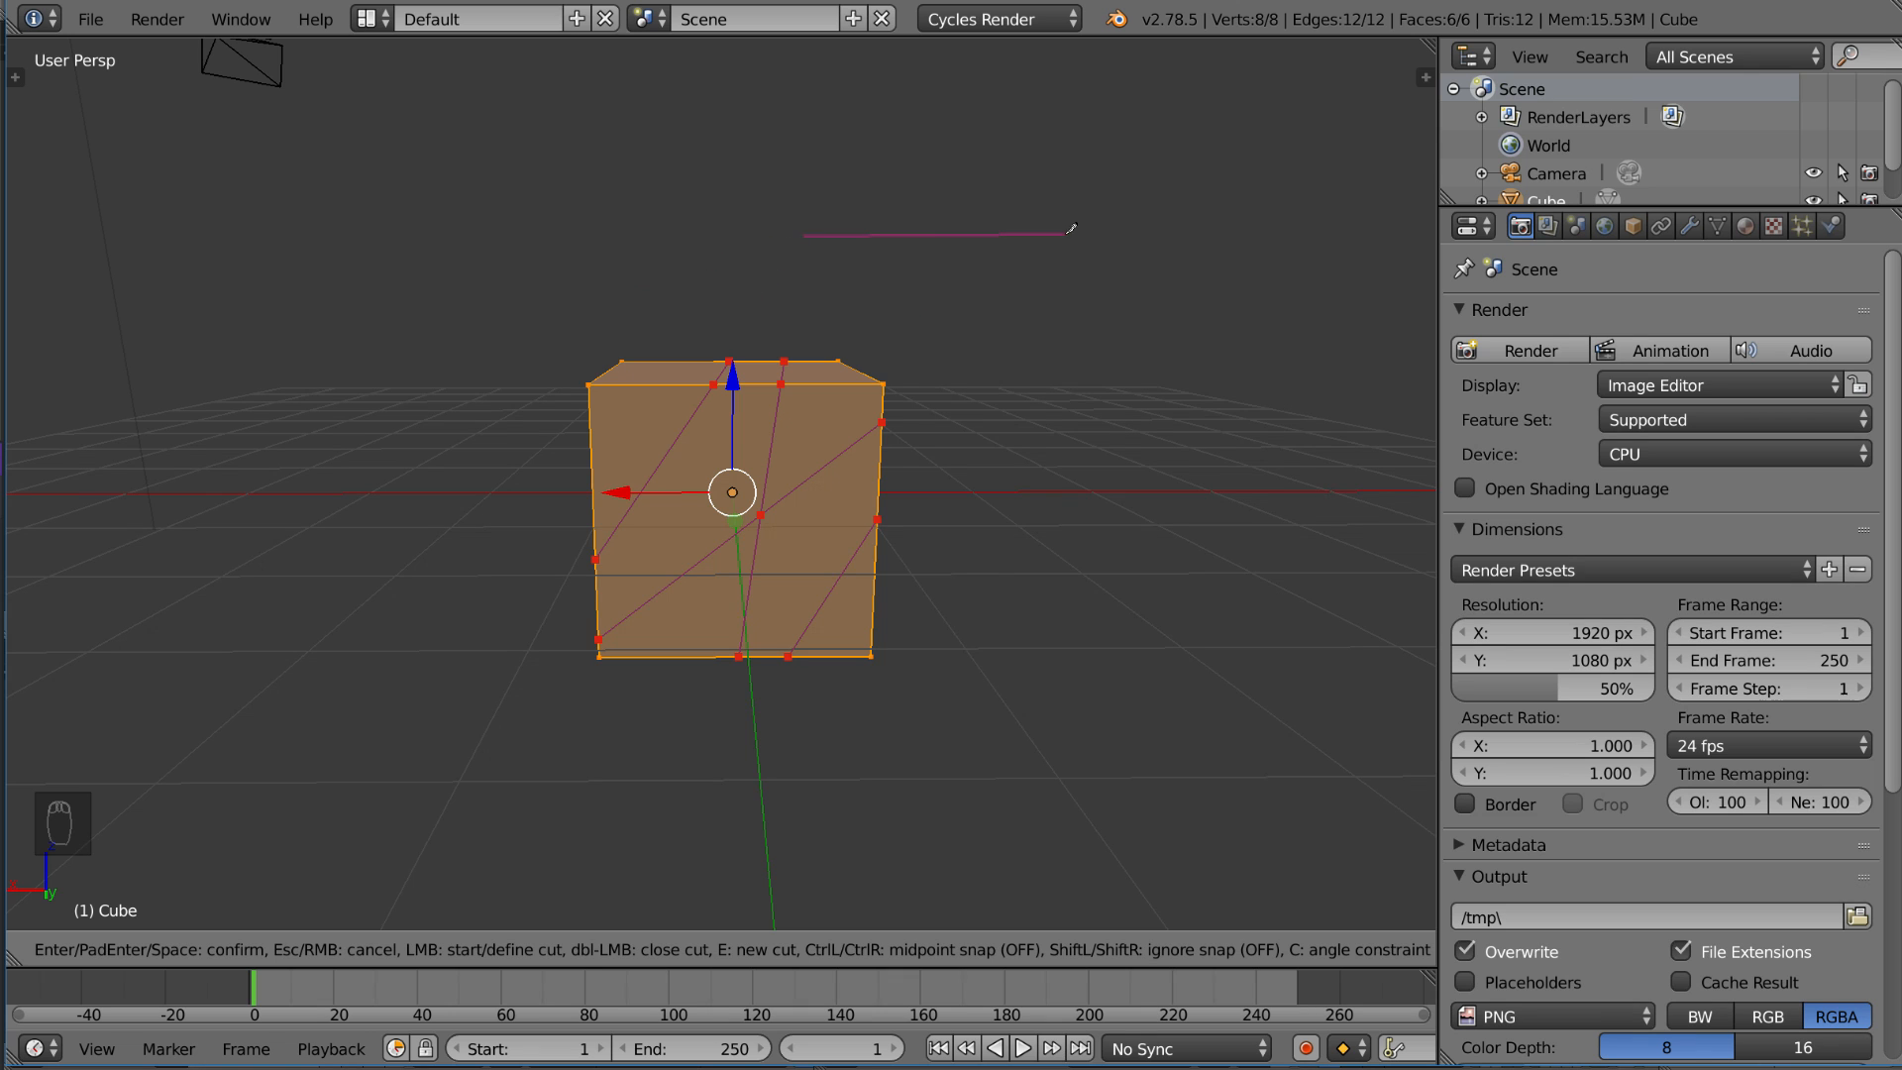
{"action": "mouse_move", "coordinate": [989, 233]}
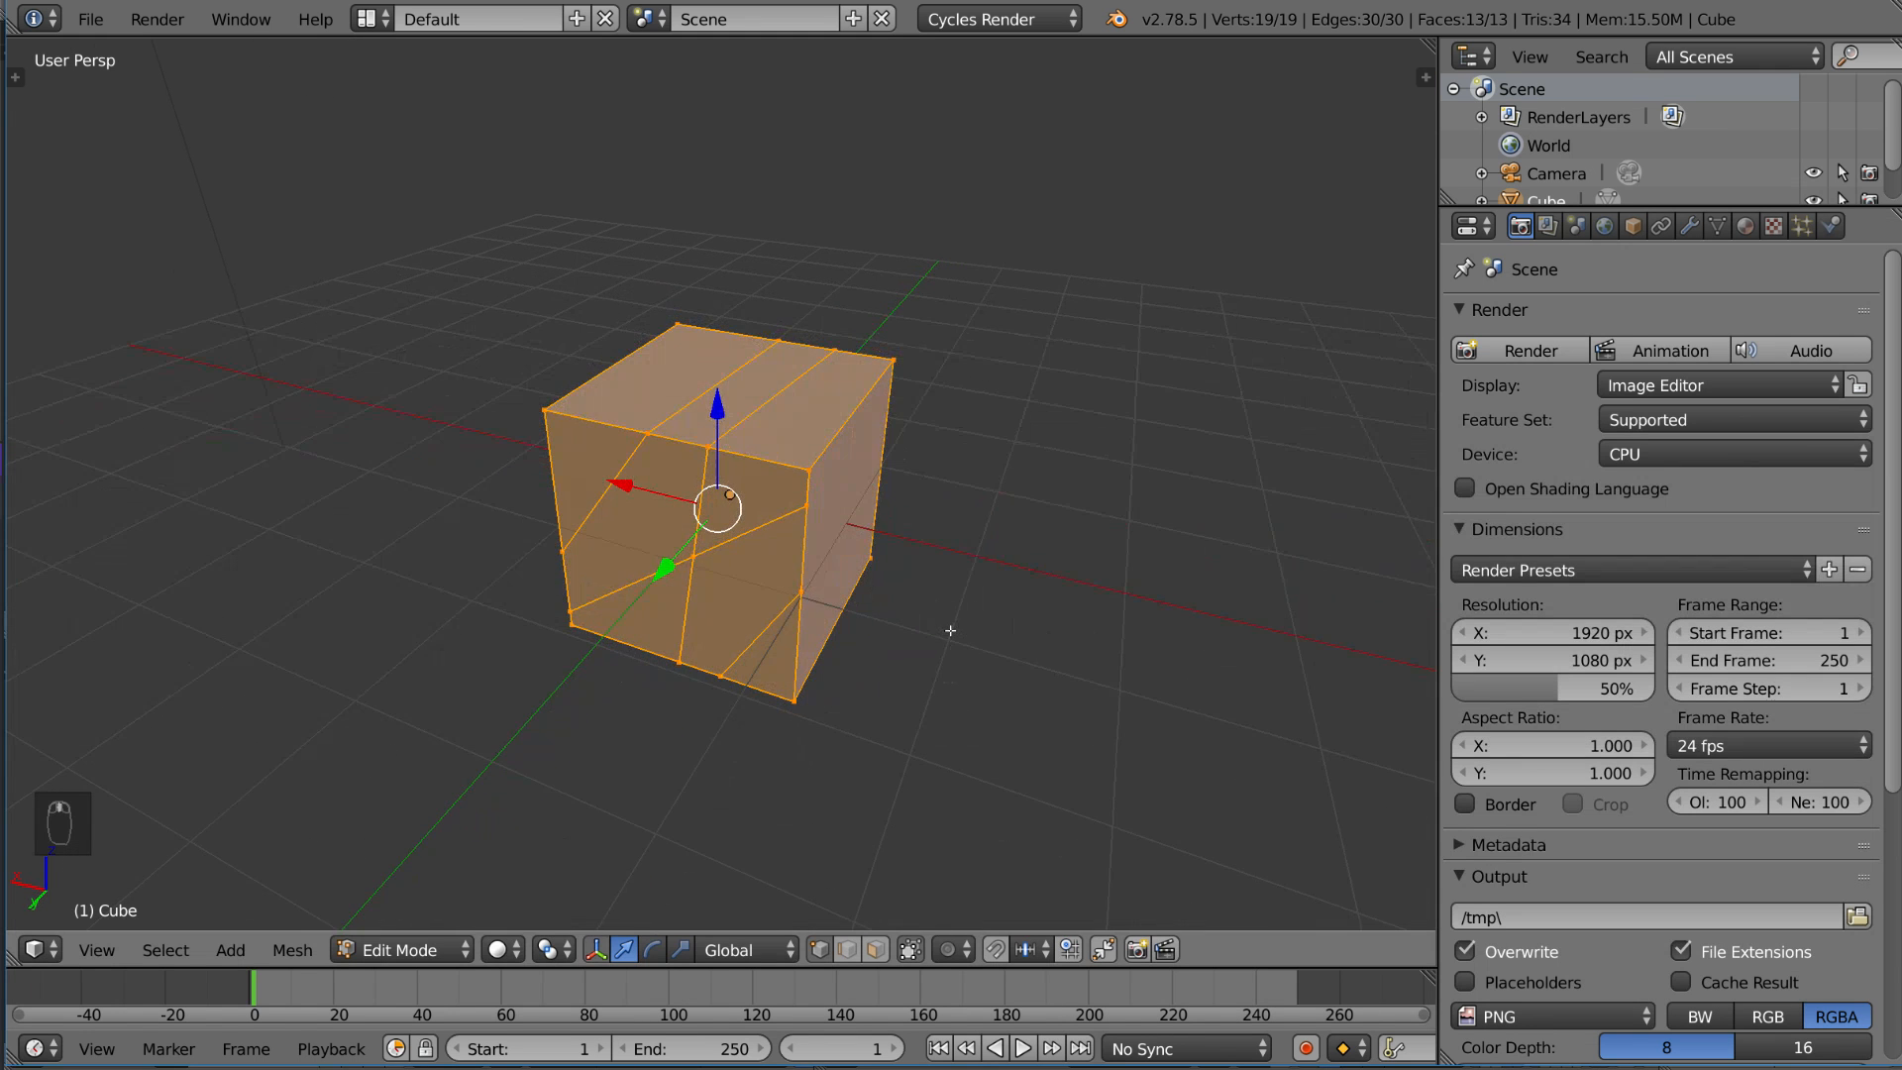
Switch the knife-cut cube to wireframe shading so every new edge shows.
{"action": "key", "text": "g"}
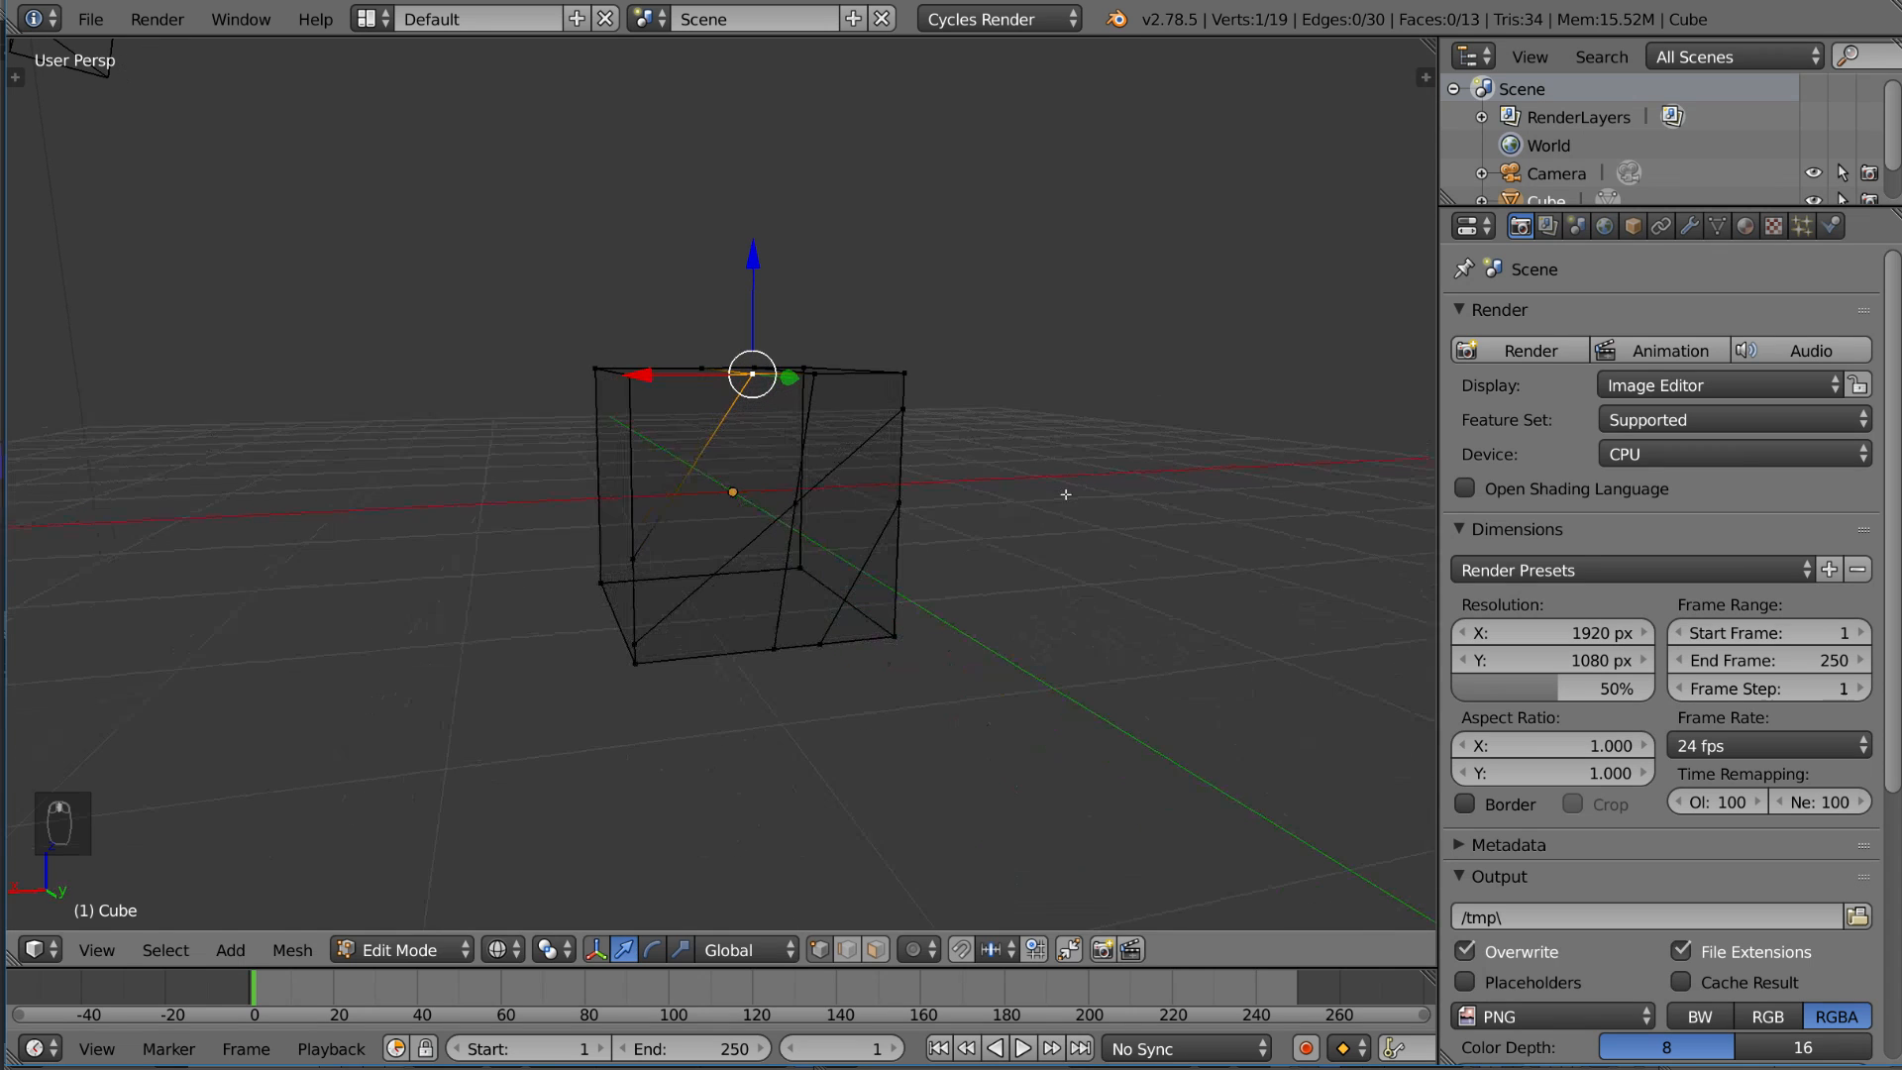
Return the cube to solid shading and orbit toward its front corner.
{"action": "key", "text": "k"}
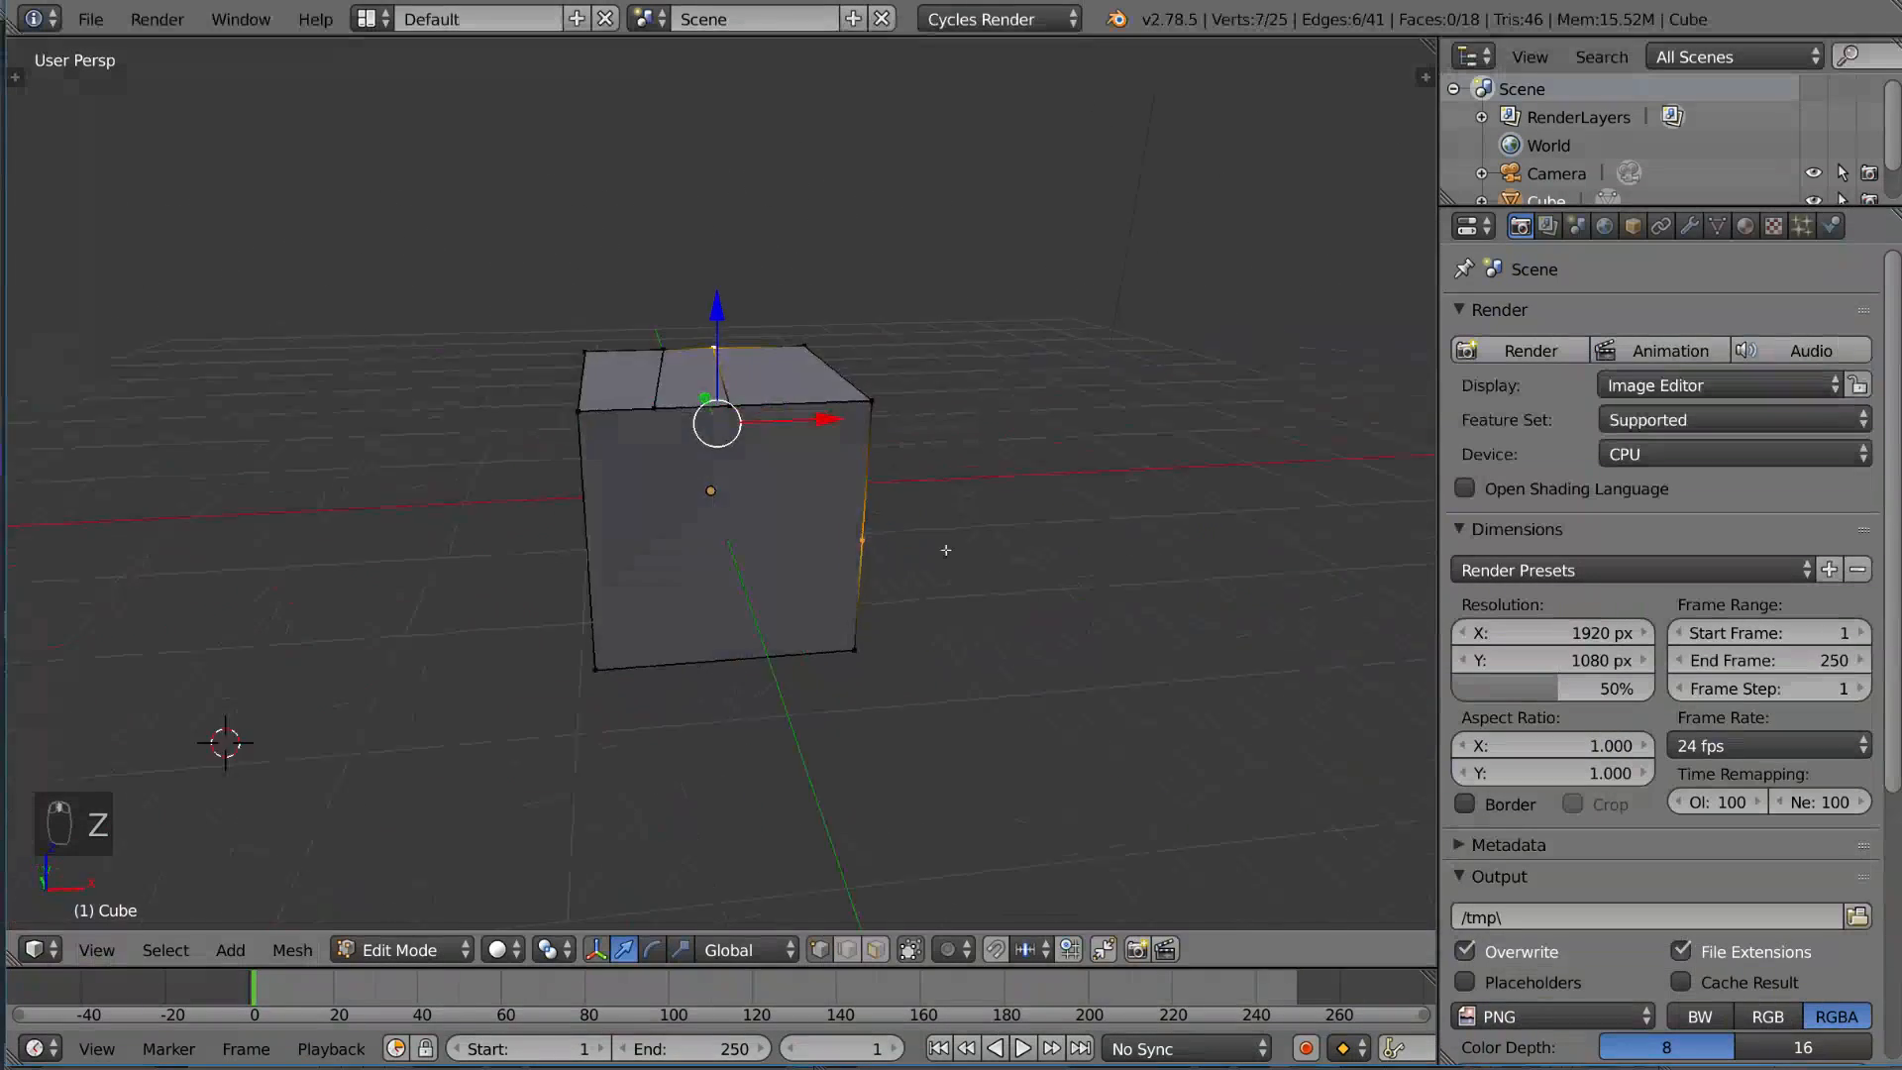
{"action": "left_click_drag", "start_coordinate": [715, 425], "coordinate": [643, 437]}
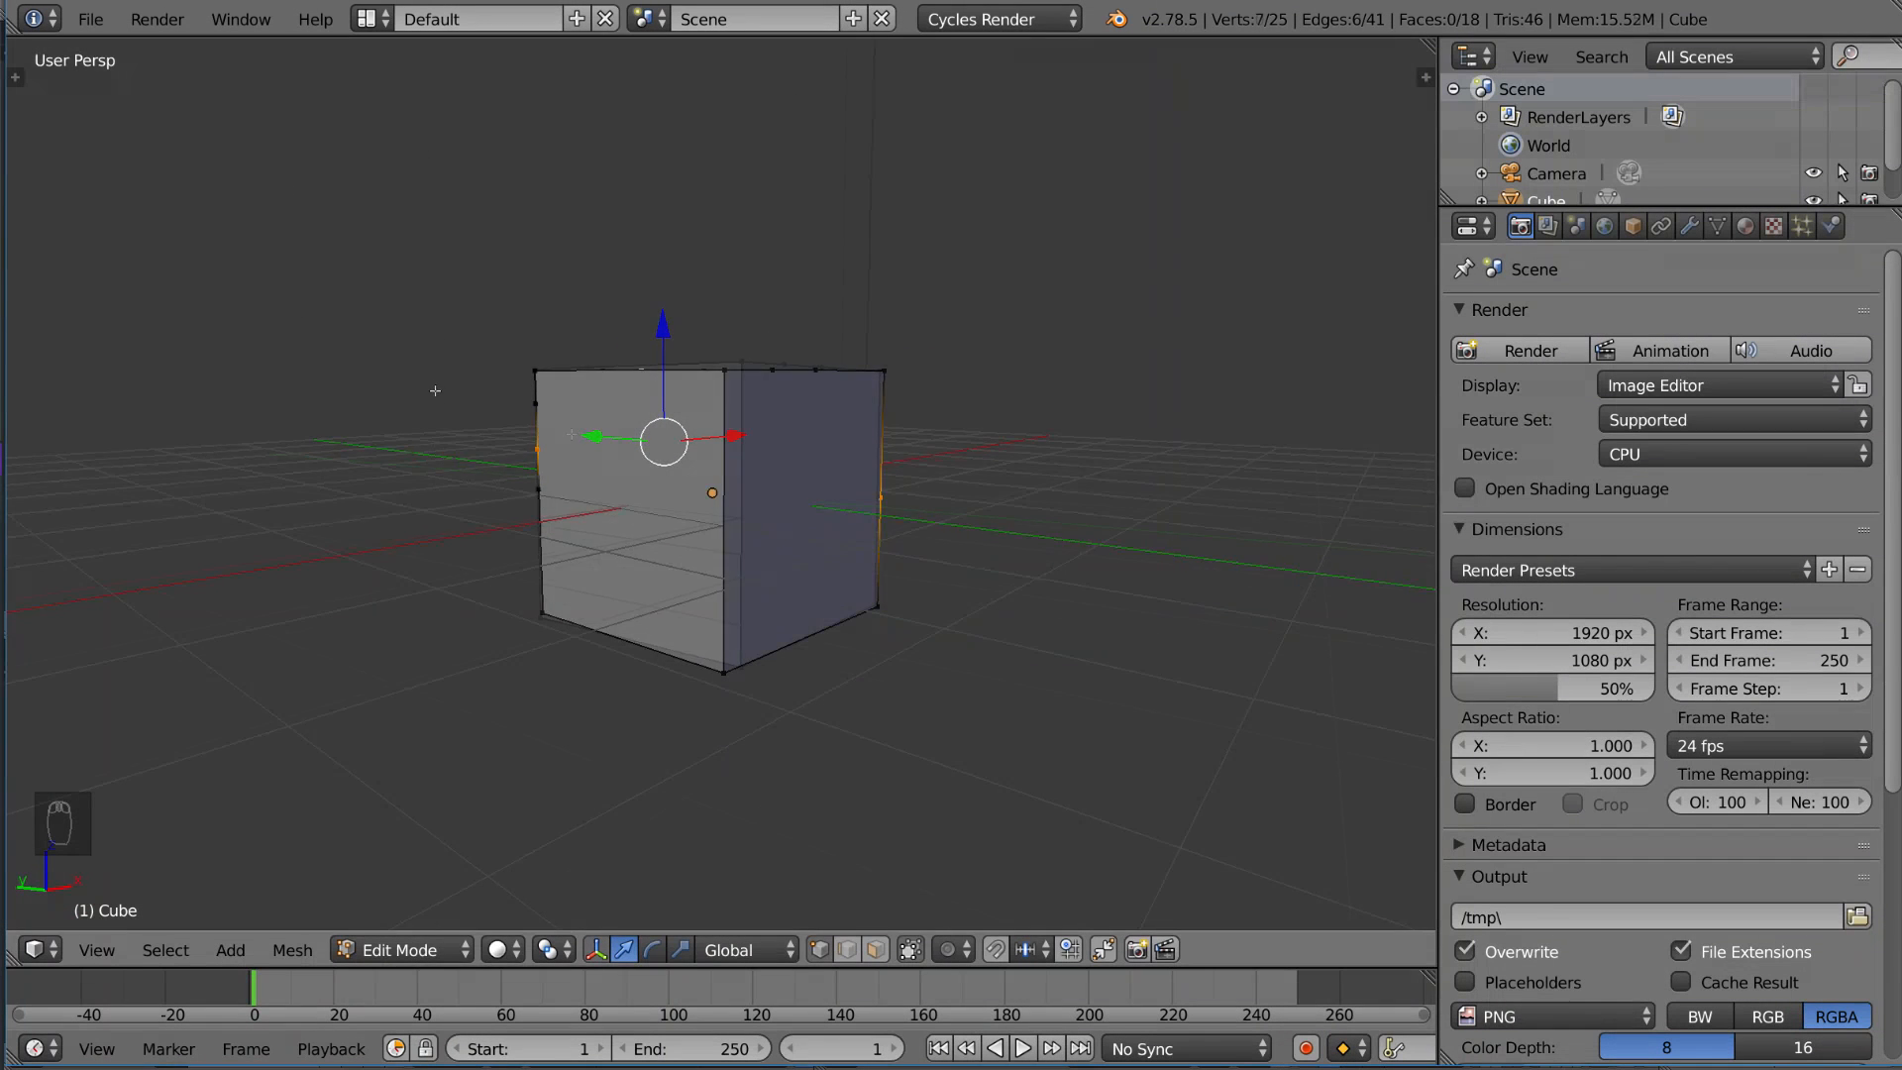
Knife a diagonal across the lower front face, from the left edge to the bottom-right corner.
{"action": "key", "text": "k"}
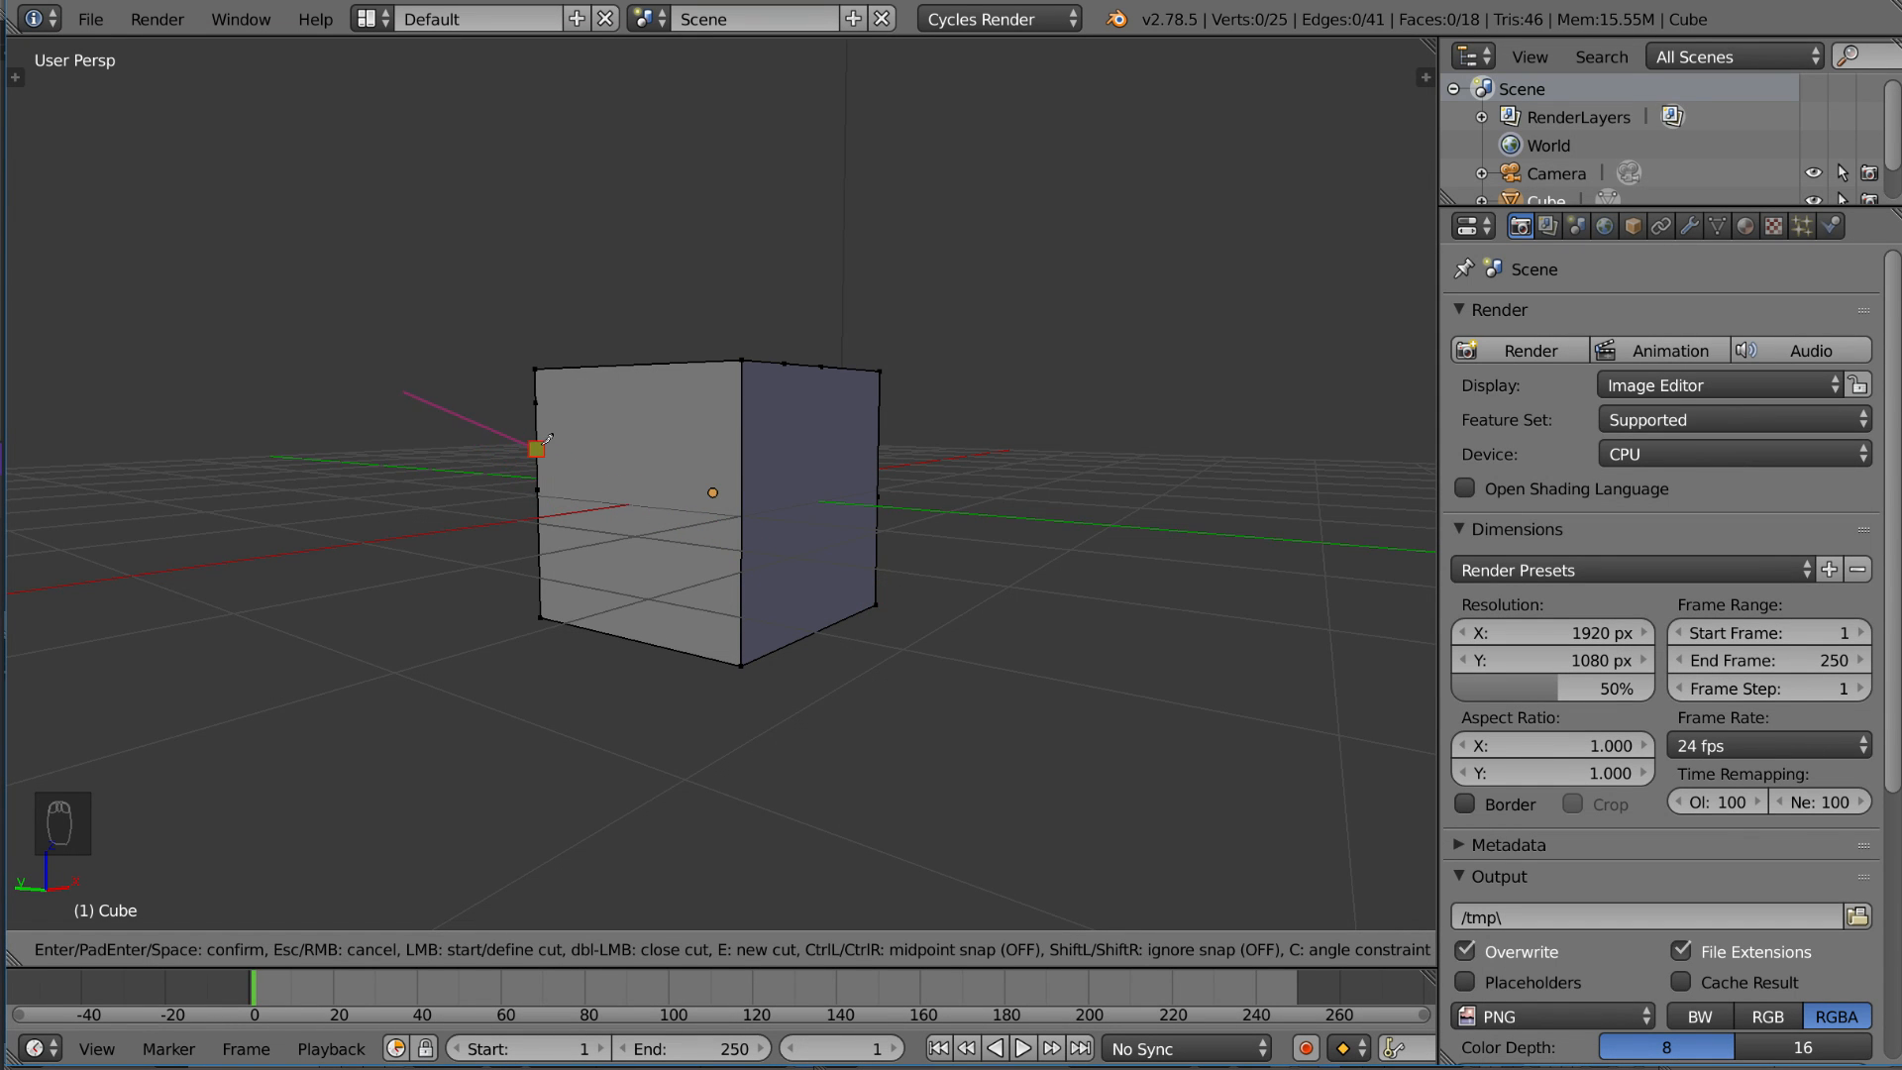
{"action": "left_click_drag", "start_coordinate": [534, 447], "coordinate": [702, 510]}
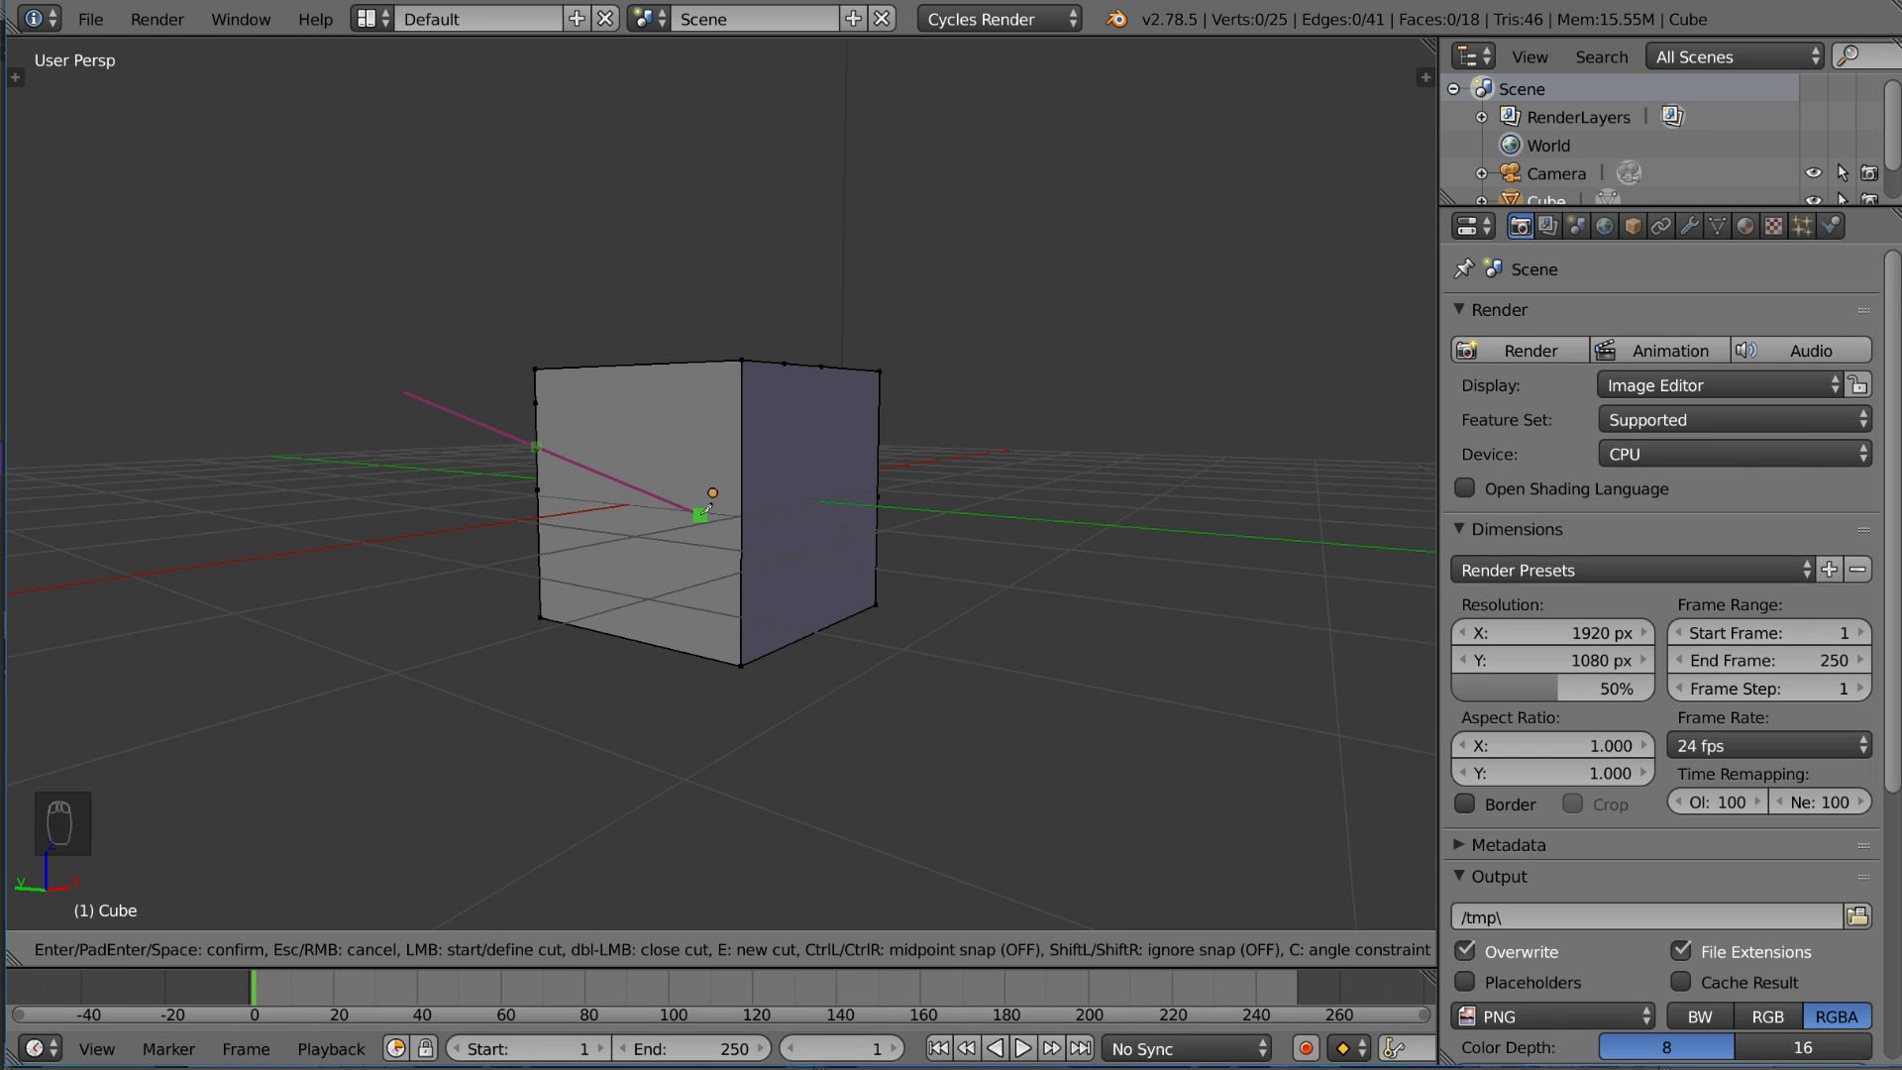
{"action": "left_click_drag", "start_coordinate": [703, 509], "coordinate": [825, 573]}
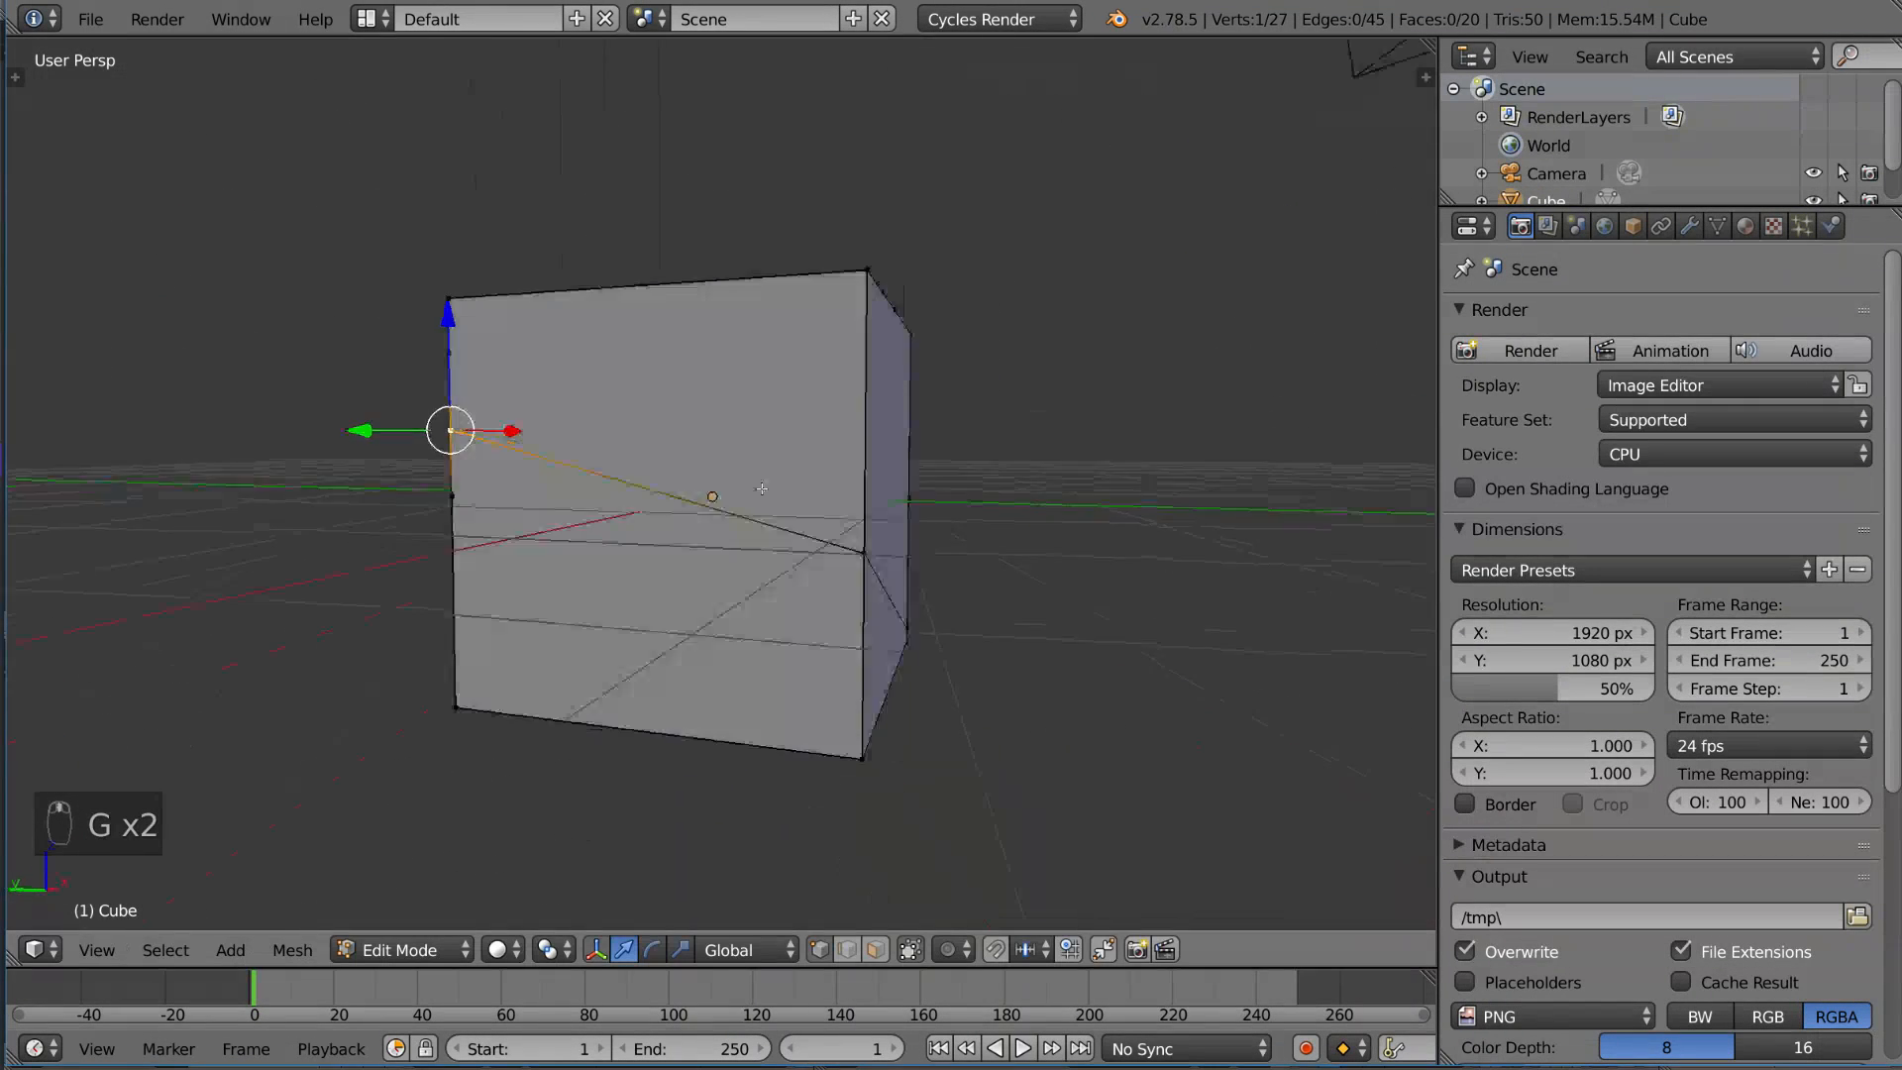
{"action": "left_click_drag", "start_coordinate": [448, 431], "coordinate": [643, 437]}
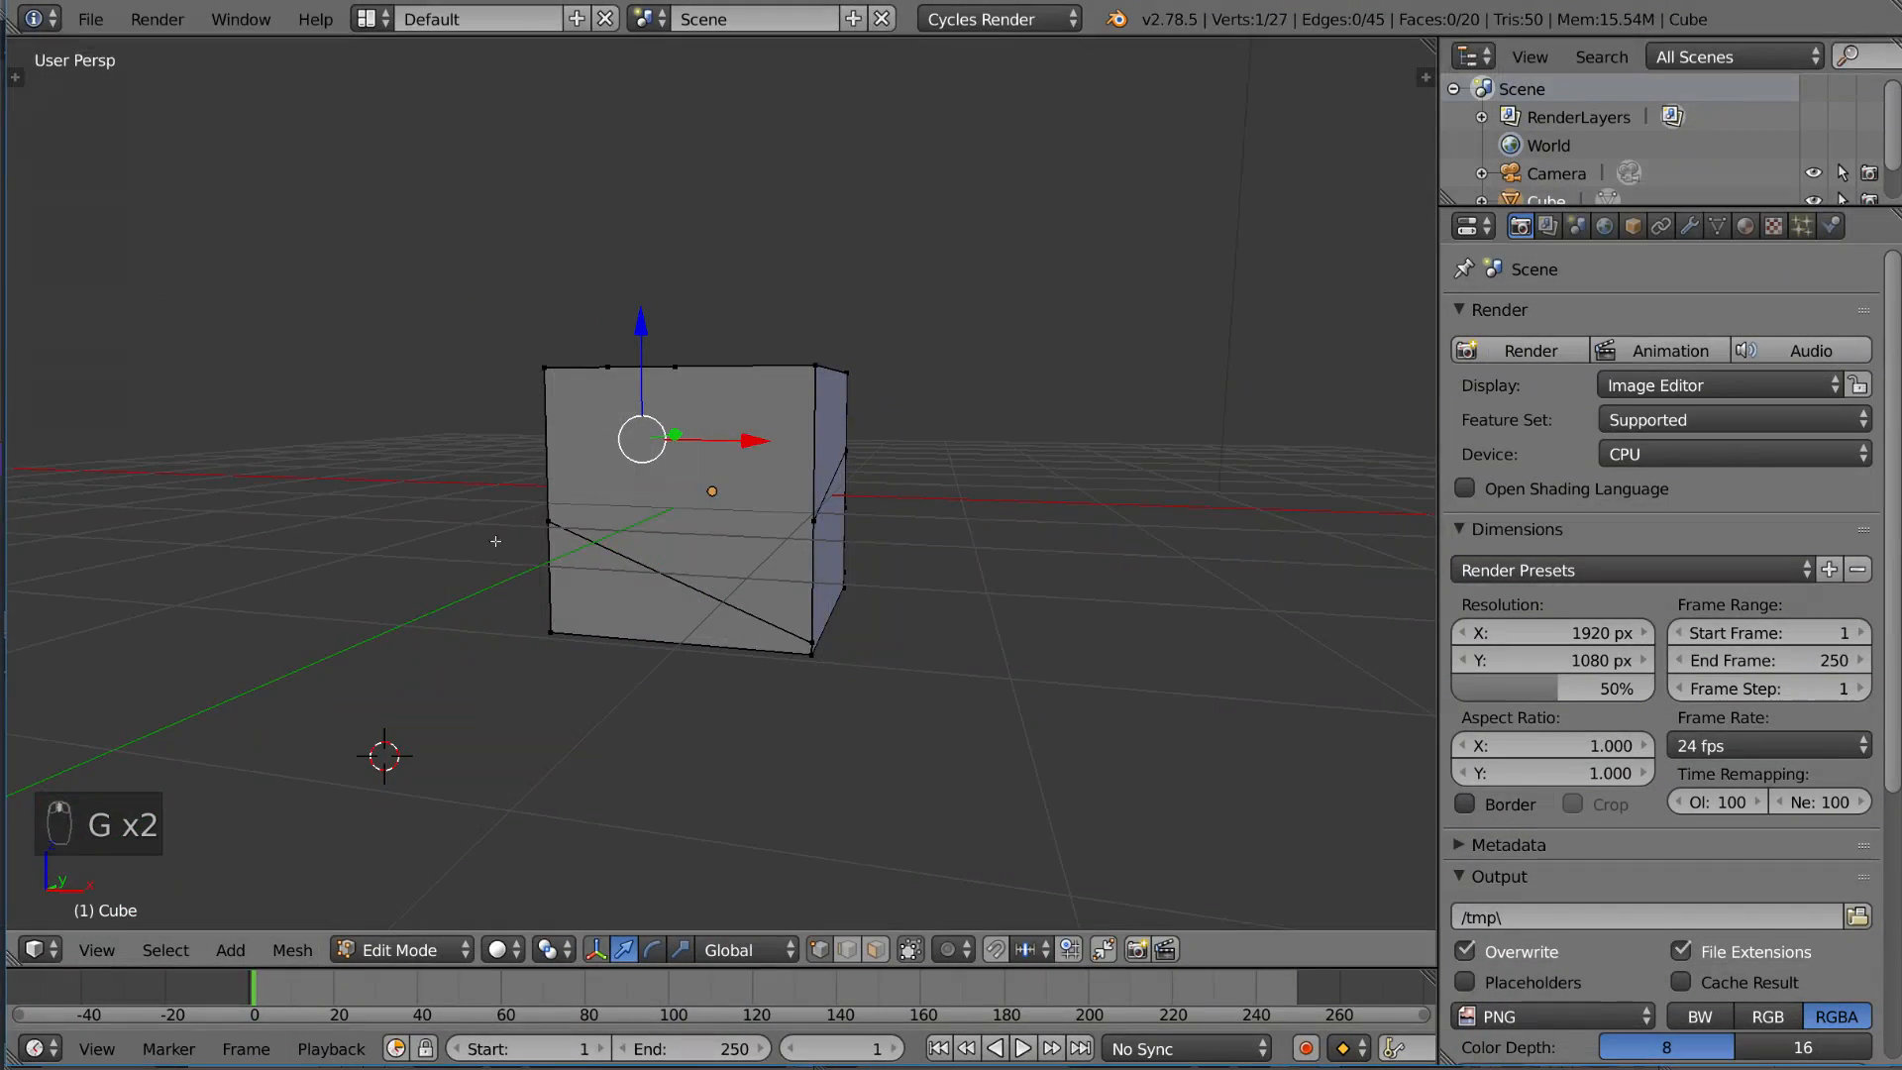
Knife a vertex-snapped cut wrapping from the front face onto the right side.
{"action": "key", "text": "k"}
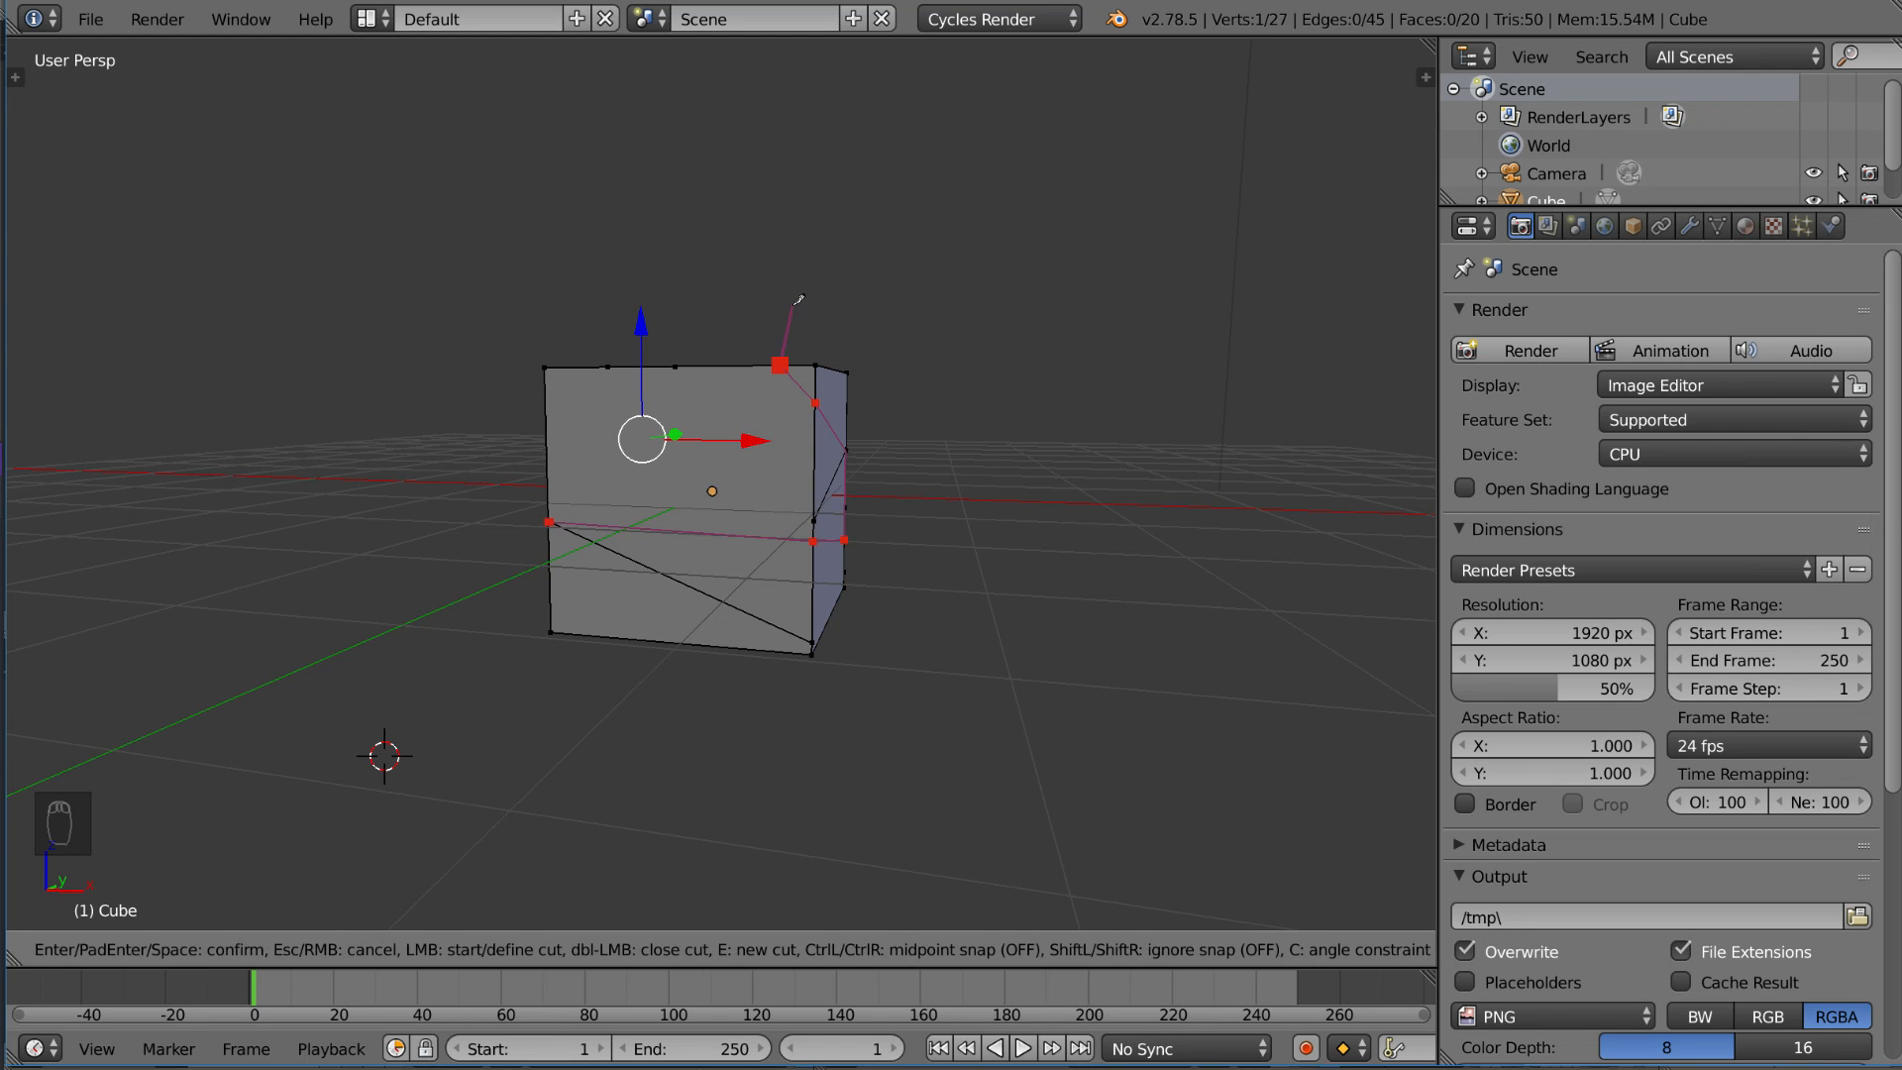
{"action": "key", "text": "Return"}
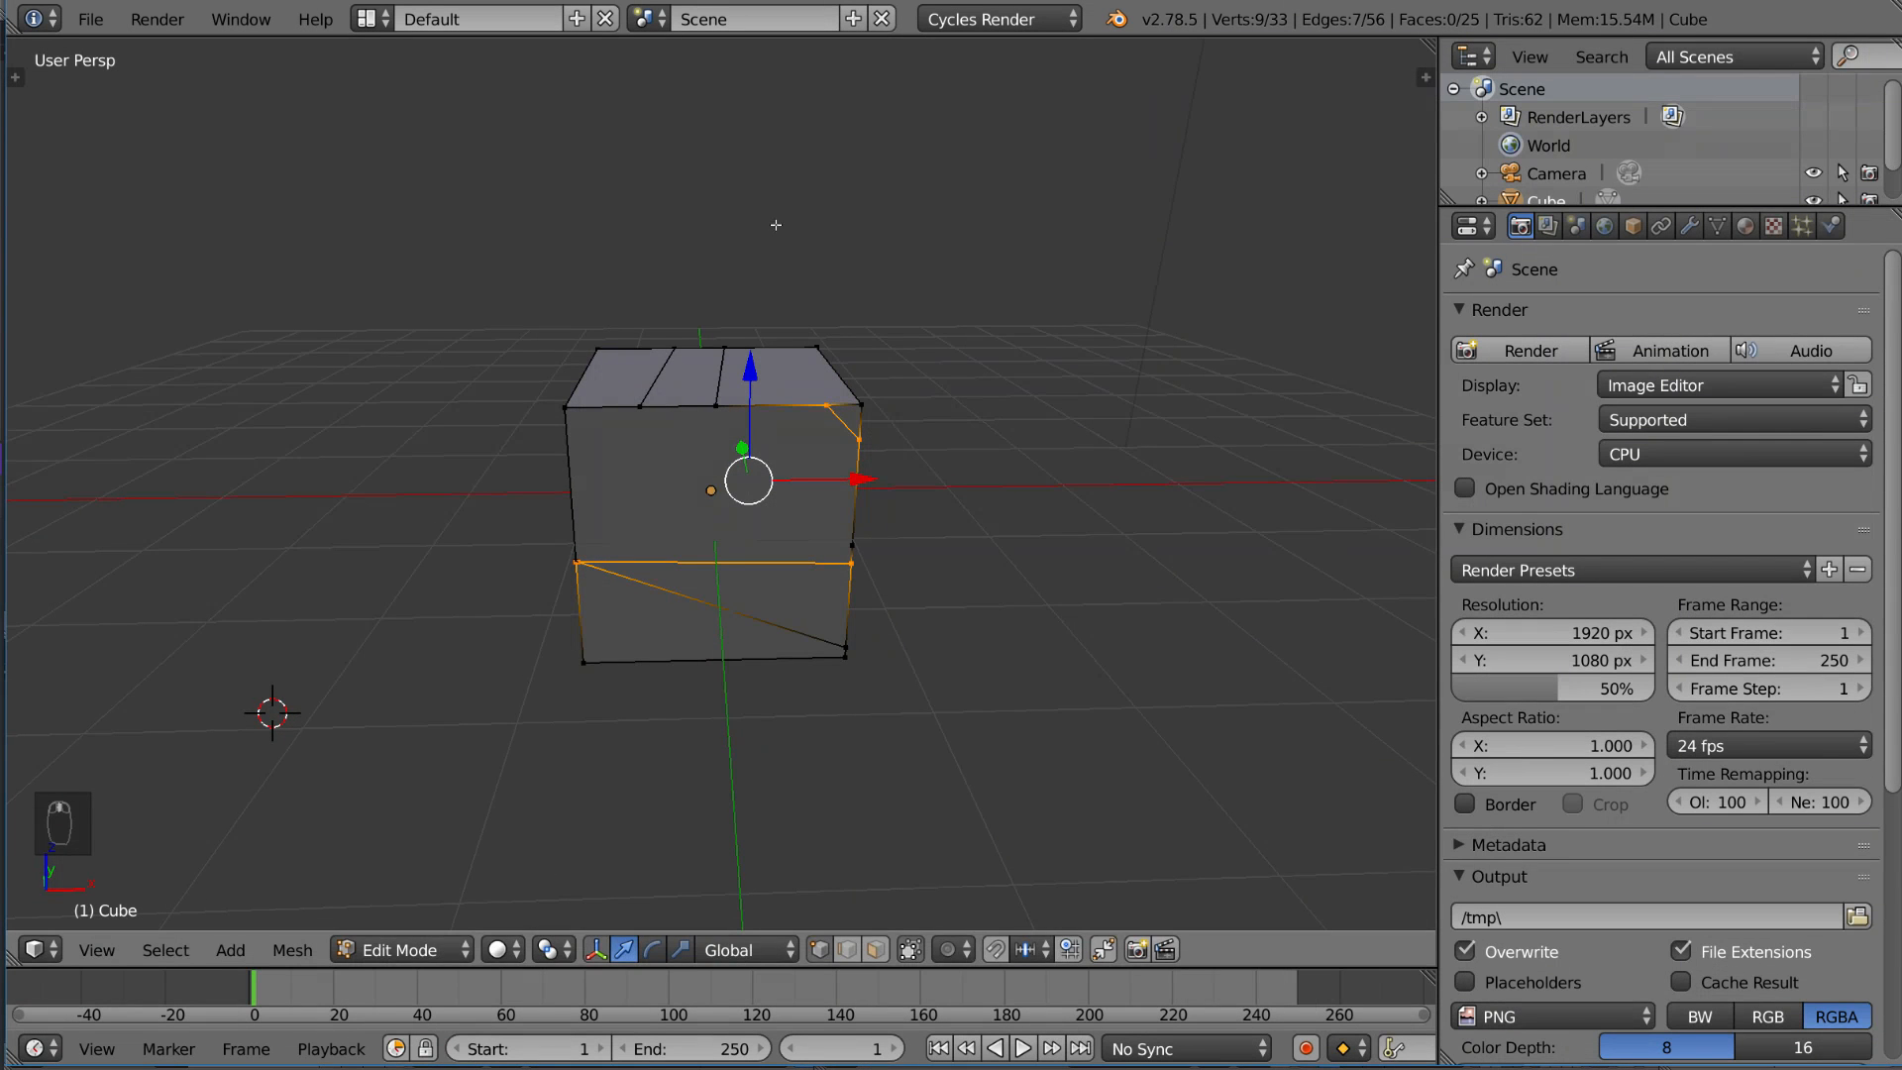
Draw freehand polygonal knife cuts across the front and right faces, reaching 48 vertices.
{"action": "key", "text": "k"}
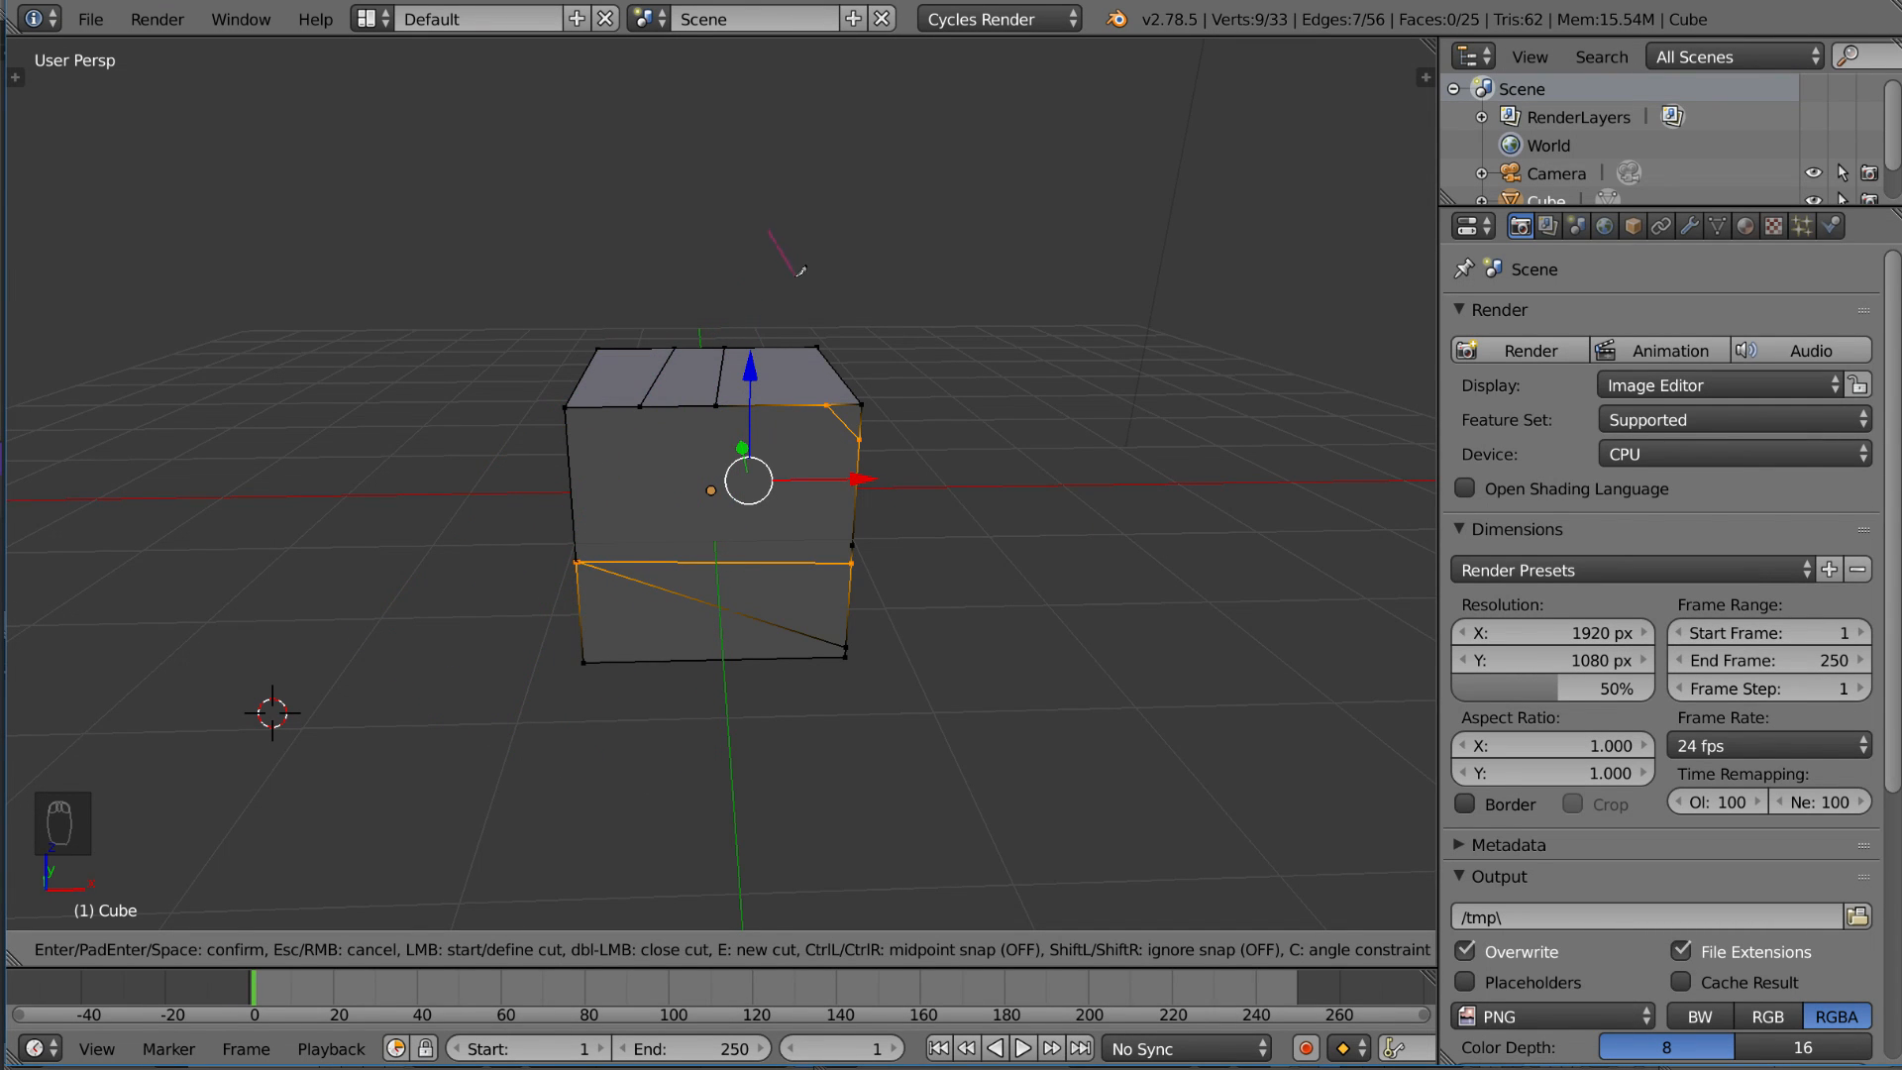
{"action": "mouse_move", "coordinate": [777, 318]}
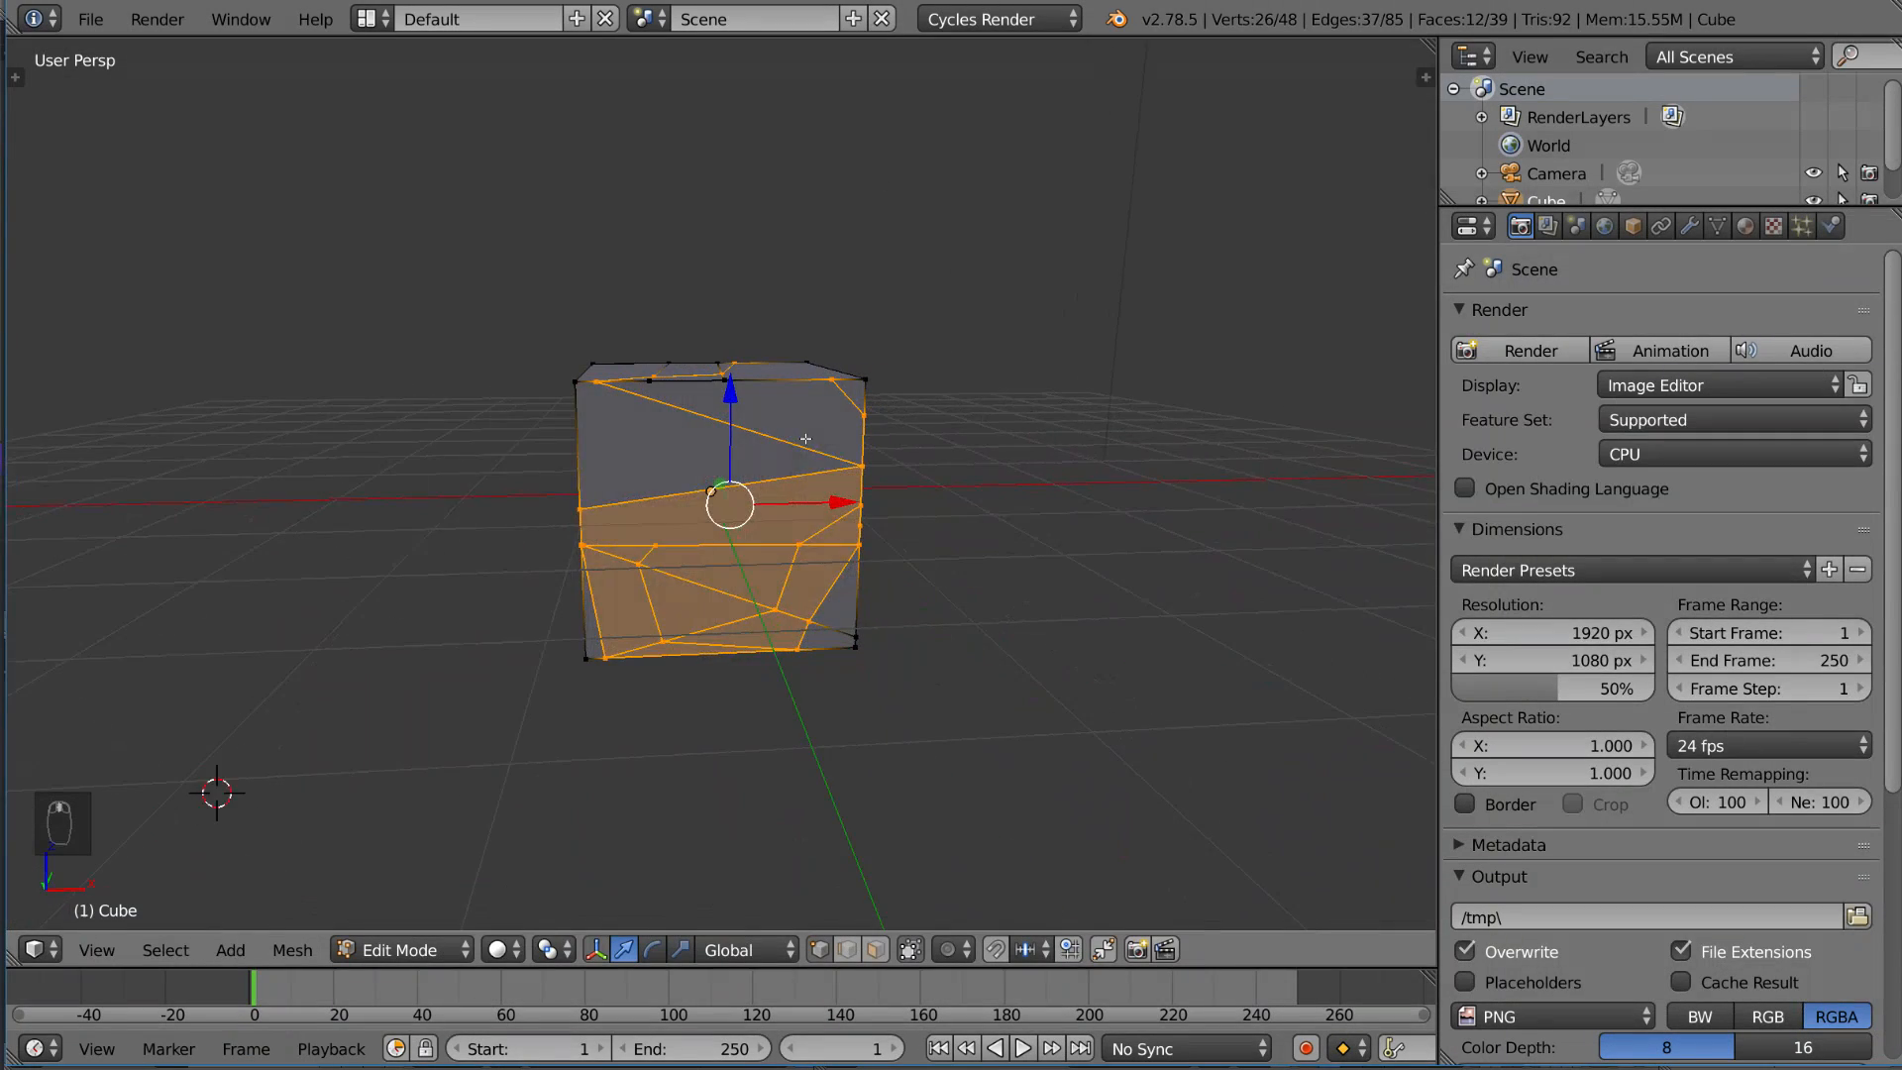
{"action": "left_click_drag", "start_coordinate": [728, 486], "coordinate": [928, 458]}
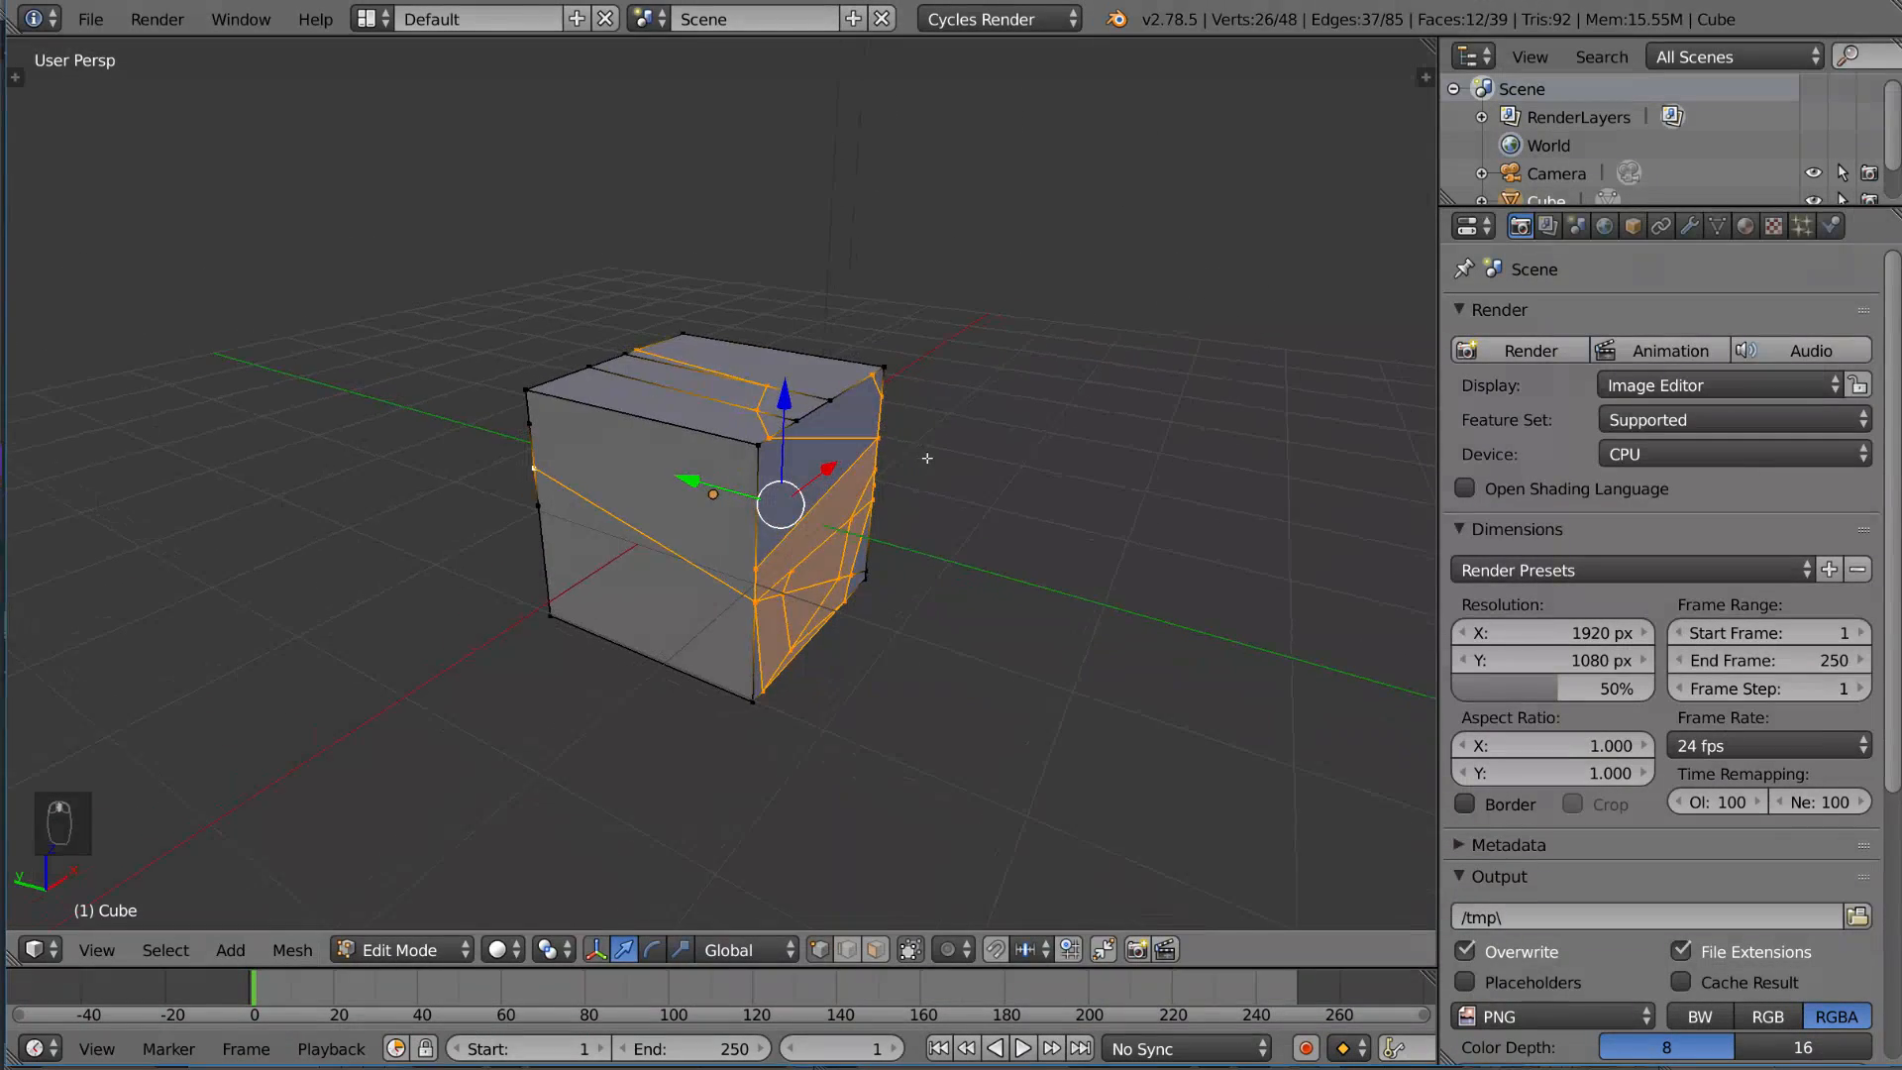